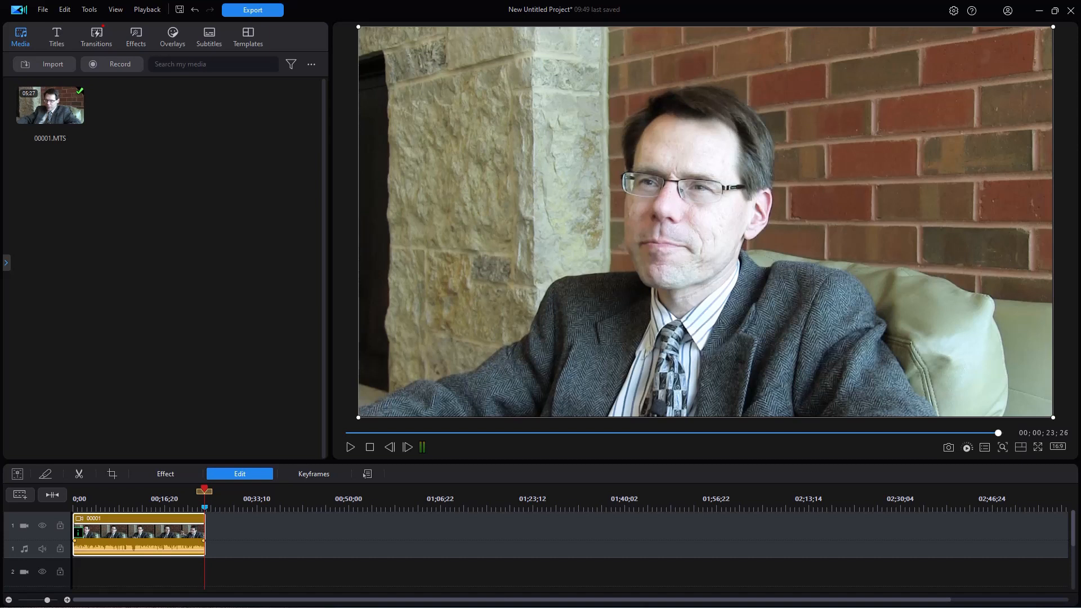
mouse_move(469, 477)
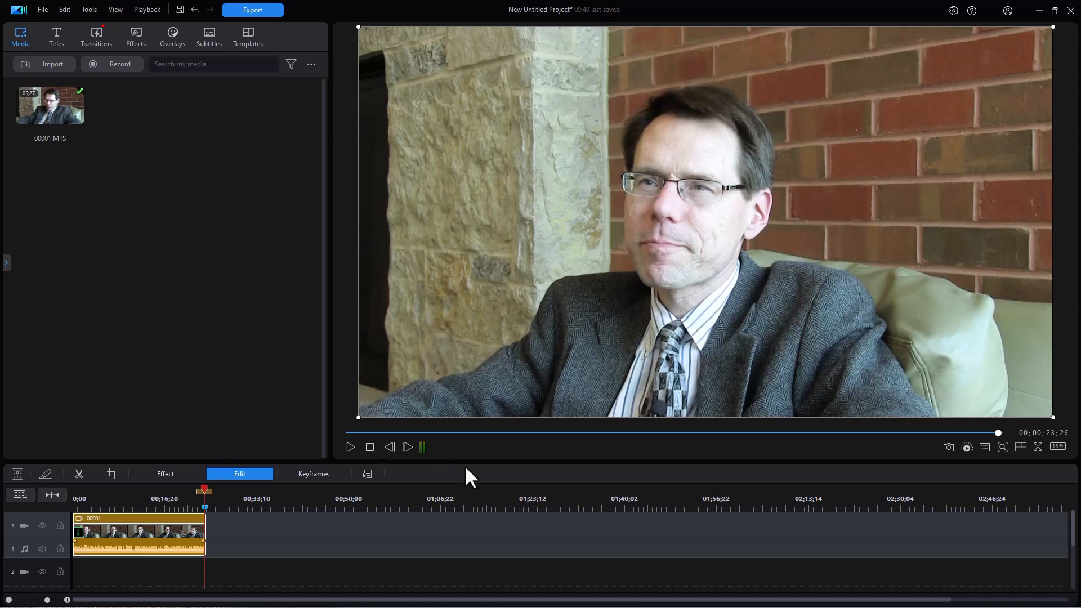
mouse_move(352, 466)
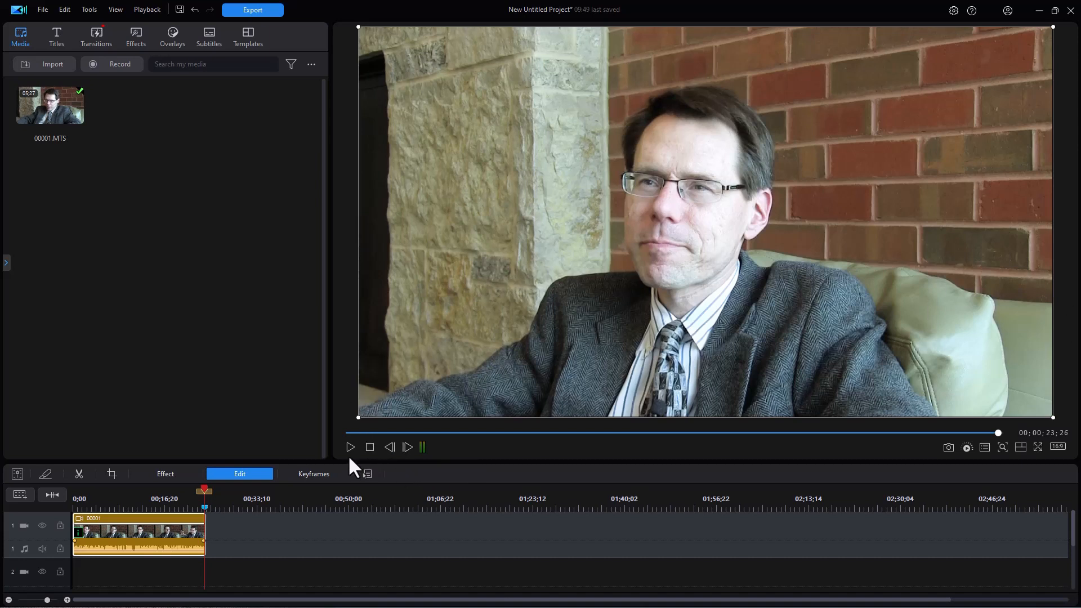
- Rewind the interview clip to 0:00 and play it back in the preview
click(369, 447)
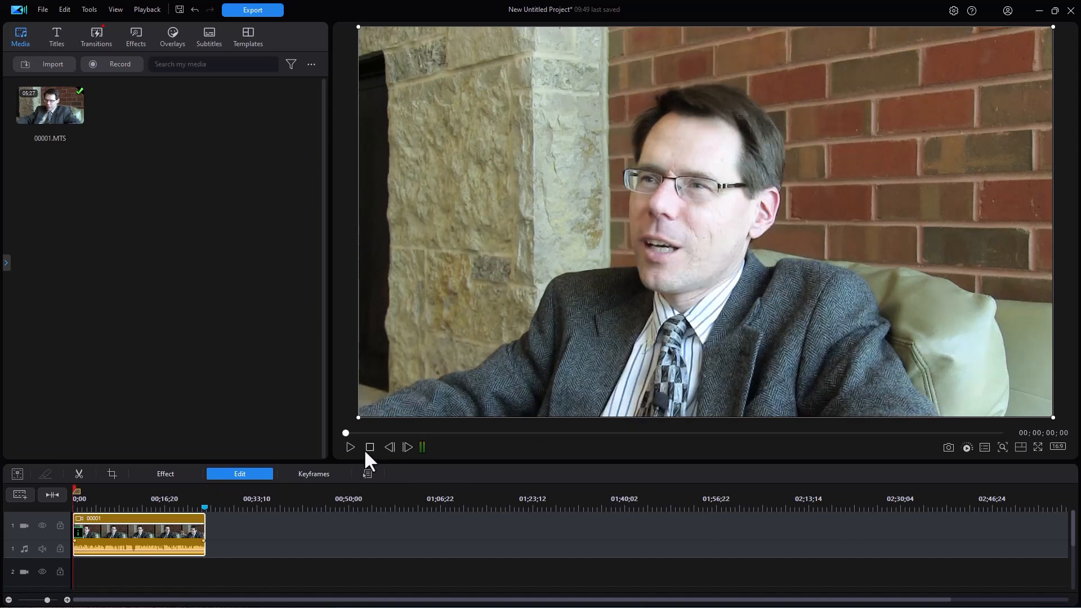
mouse_move(352, 454)
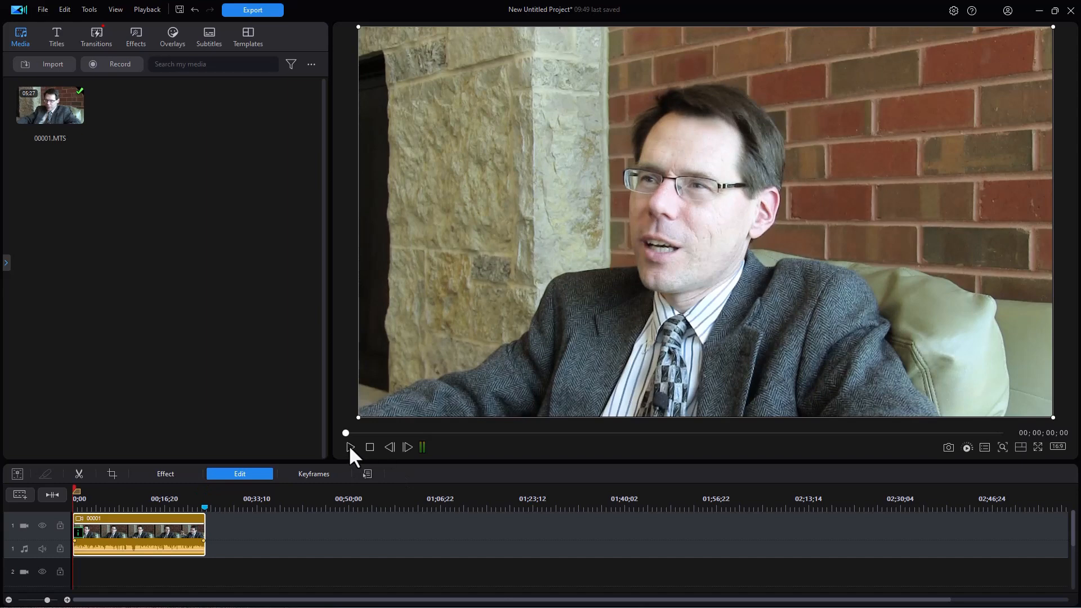
click(348, 447)
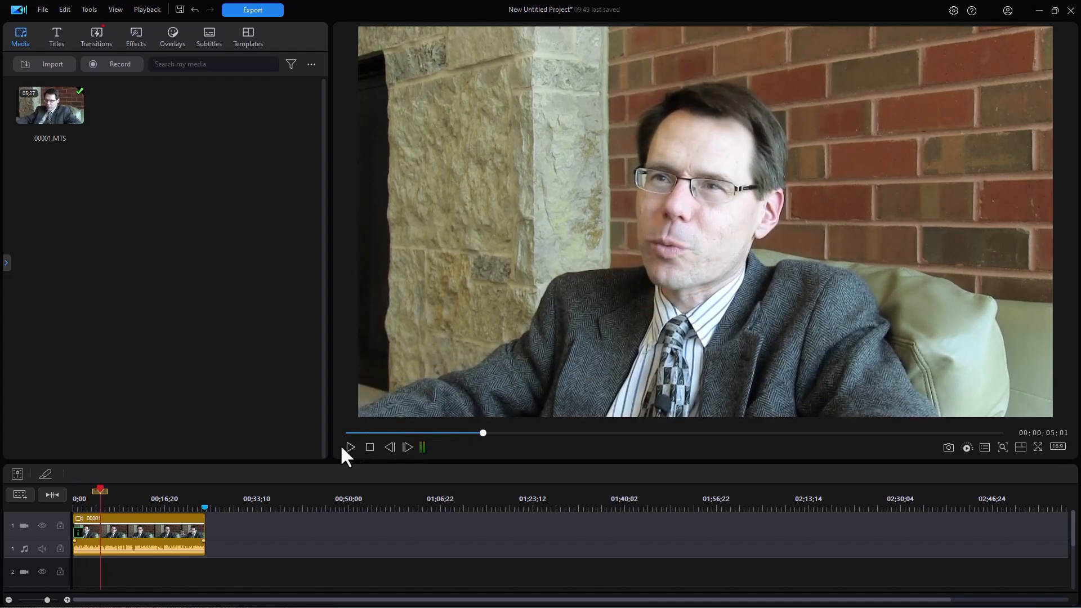
mouse_move(314, 443)
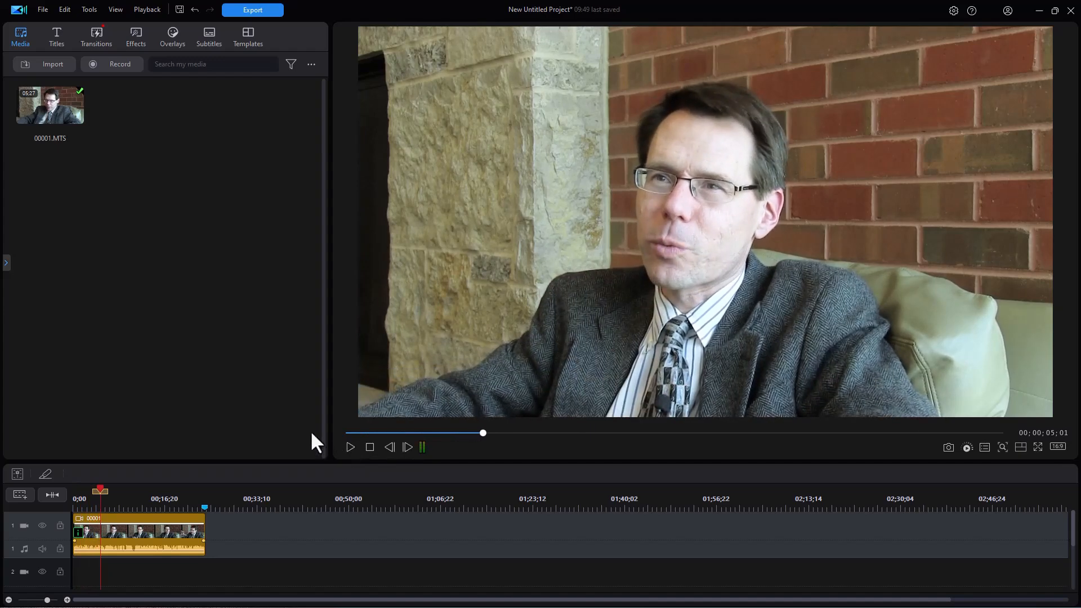
mouse_move(272, 426)
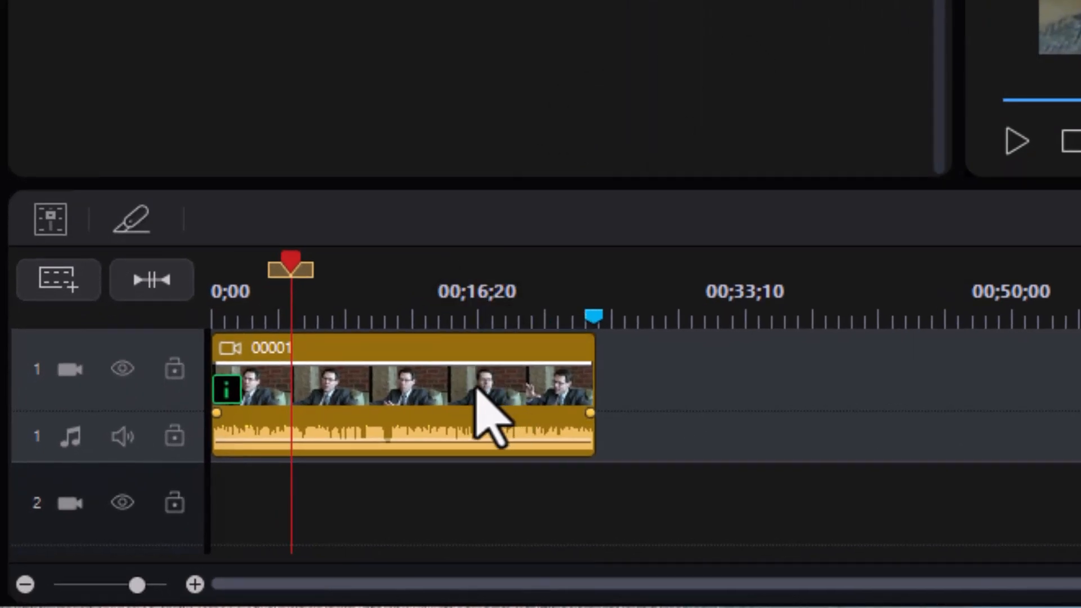
- Select the interview clip on the timeline and bring up its Audio editing tools
click(403, 393)
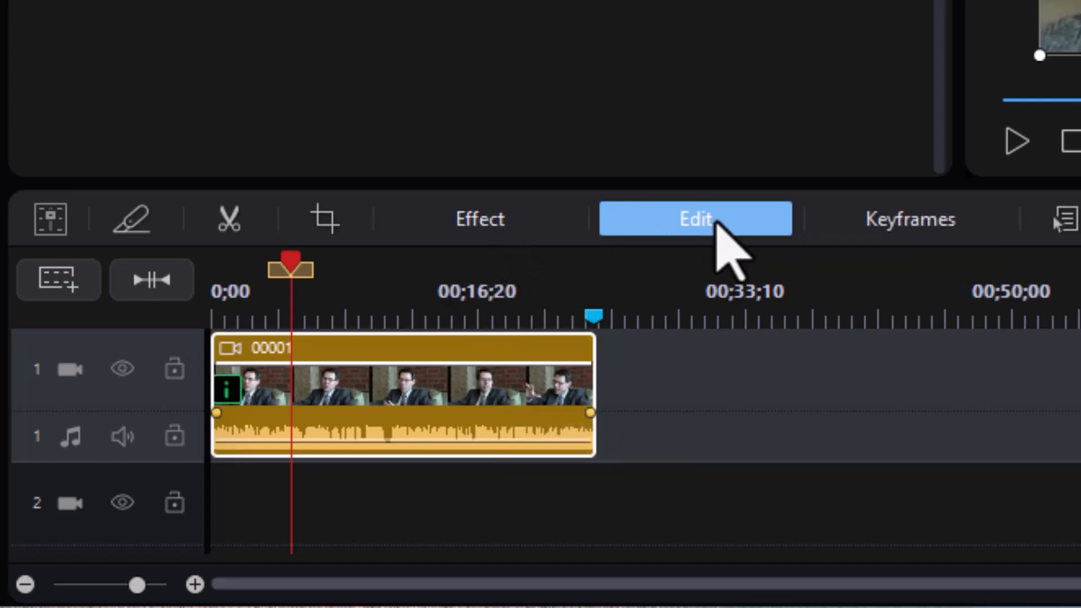
click(694, 219)
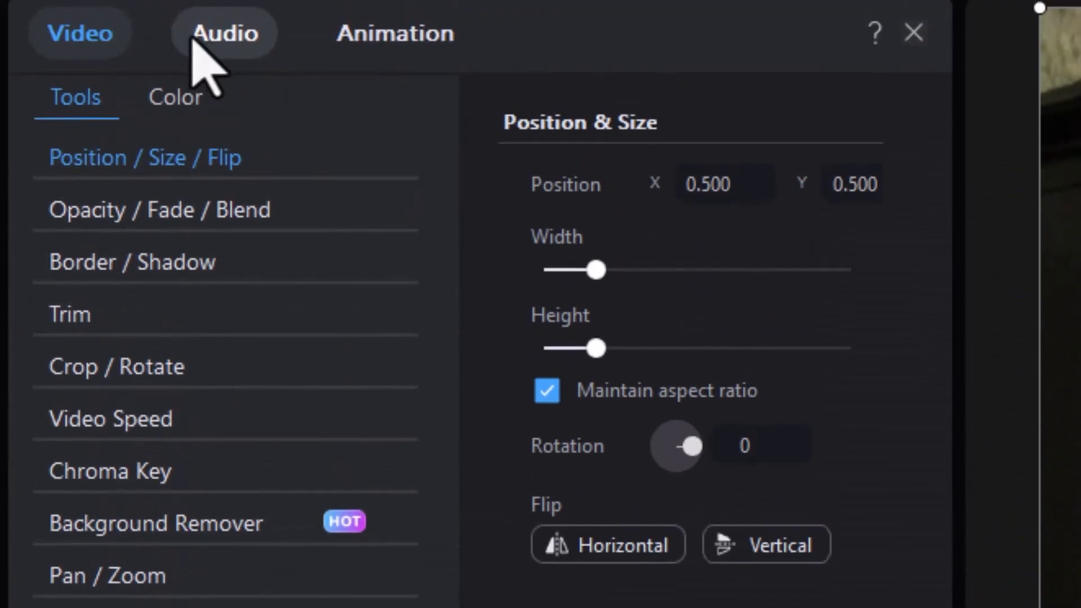
mouse_move(245, 65)
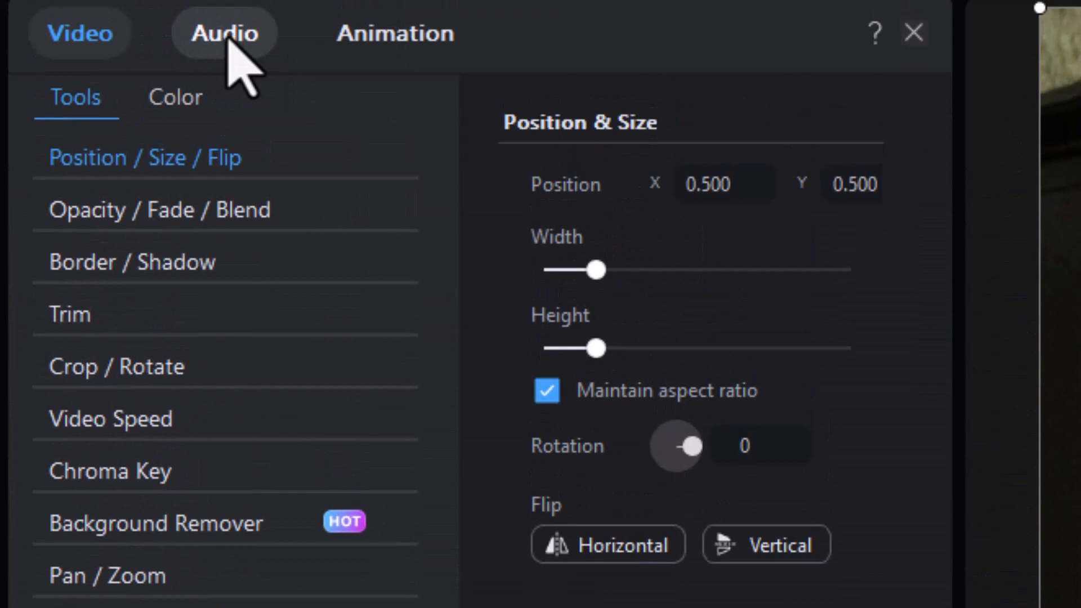
click(223, 33)
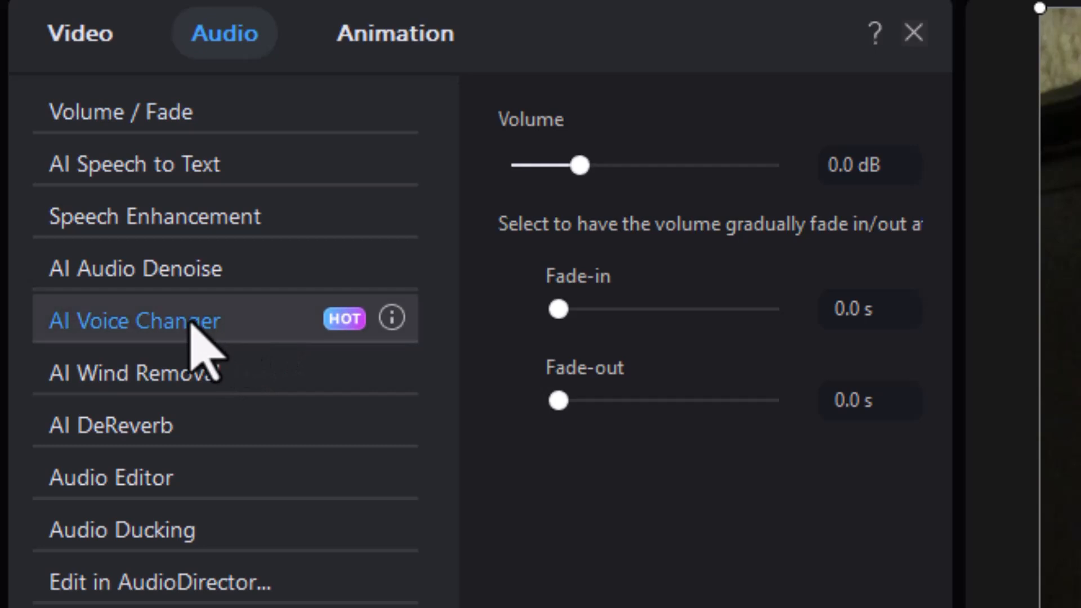
- Open the AI Voice Changer and scroll through its character voice presets
click(134, 319)
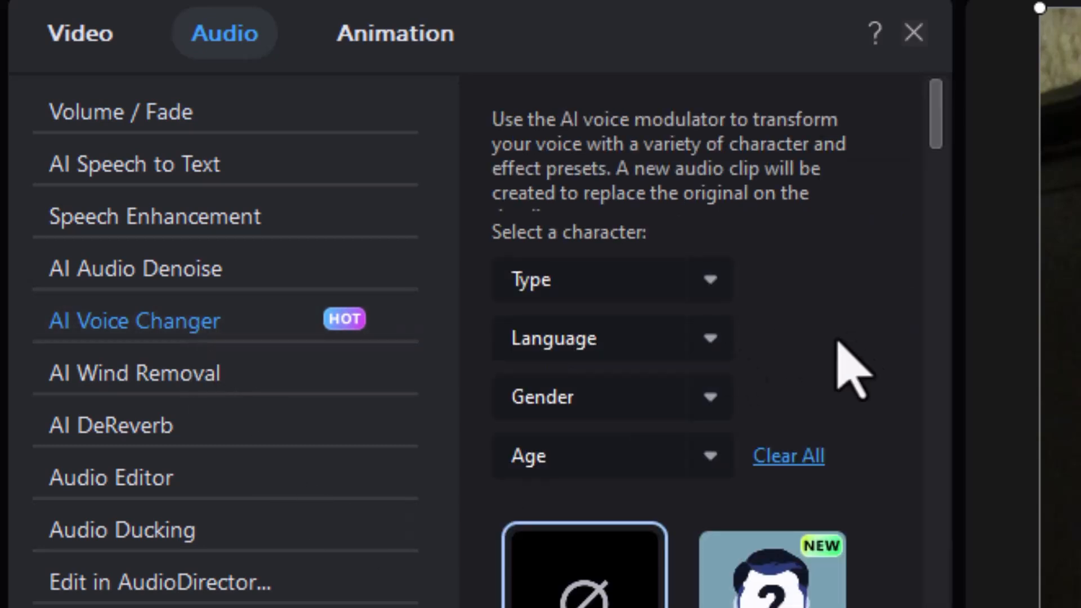
mouse_move(938, 248)
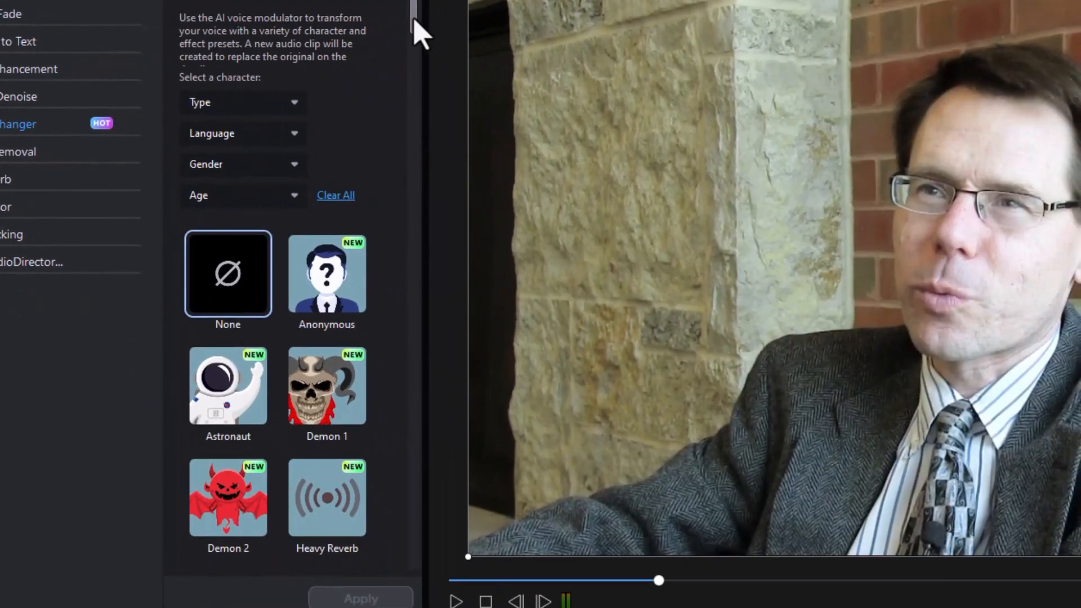
scroll(down, 3)
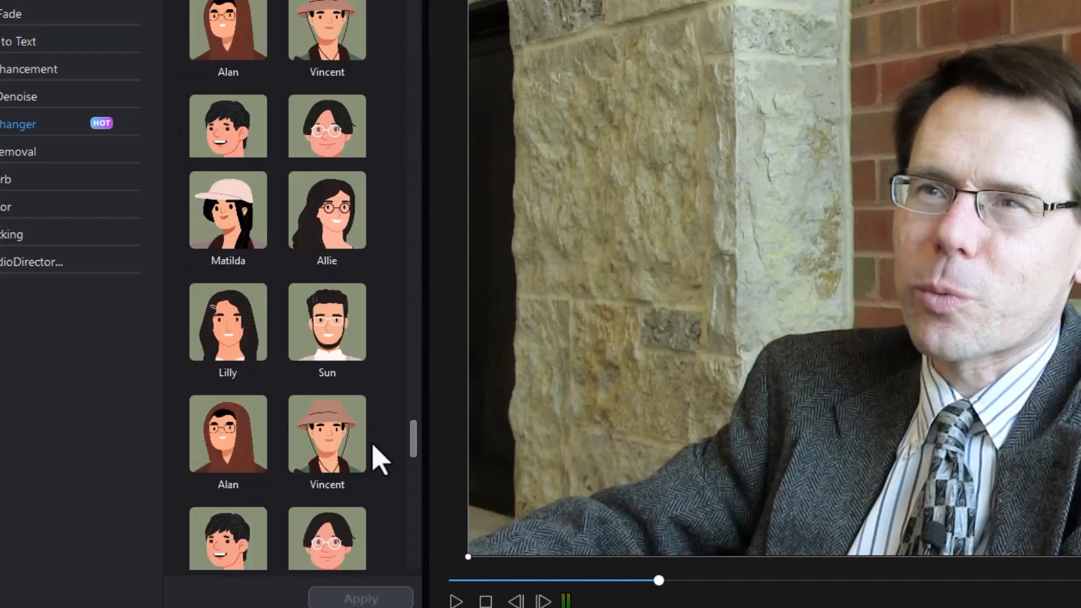
scroll(down, 3)
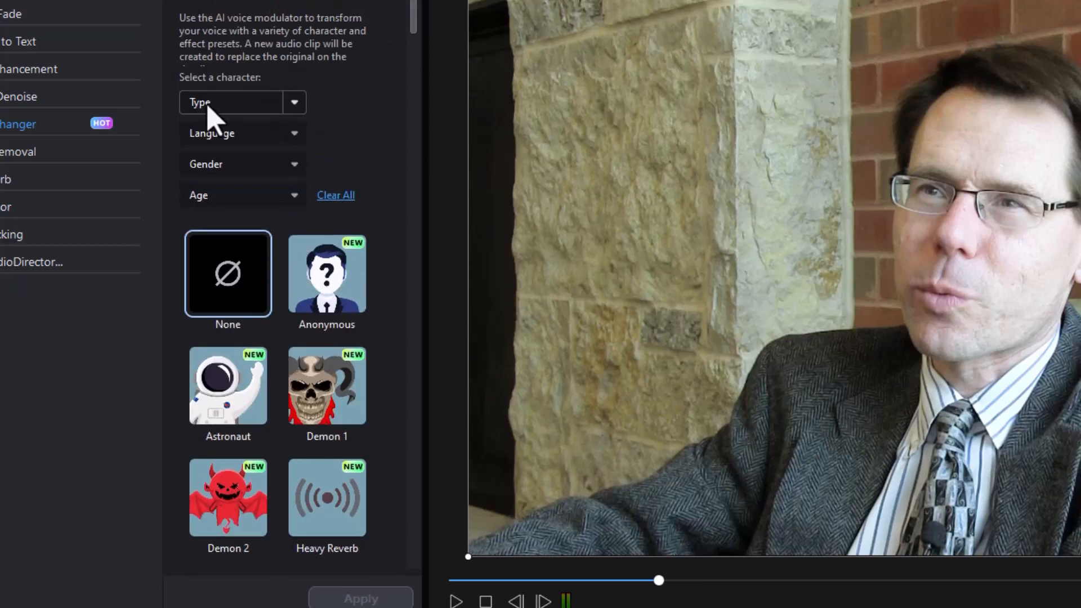
mouse_move(218, 124)
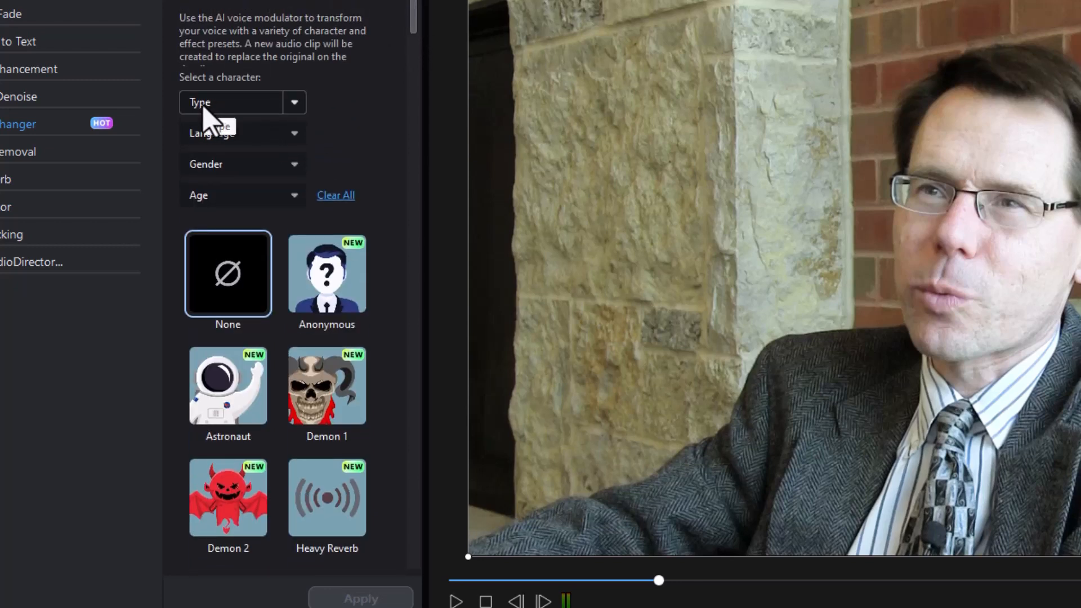
mouse_move(302, 117)
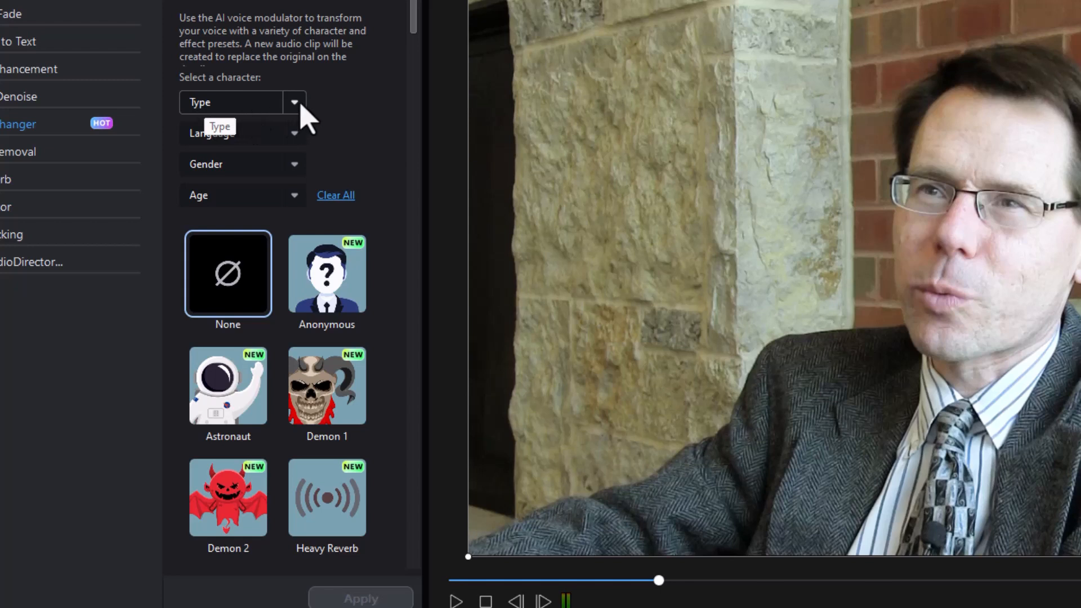
- Filter the characters to Human Voice, English, Male, Child, leaving Carson and Owen
click(294, 103)
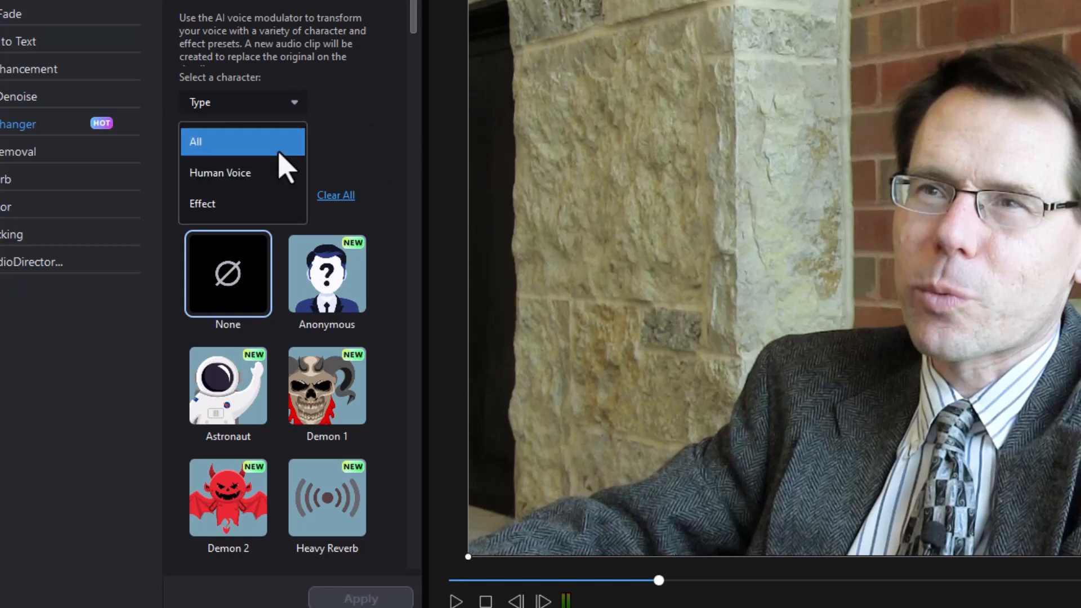
mouse_move(265, 221)
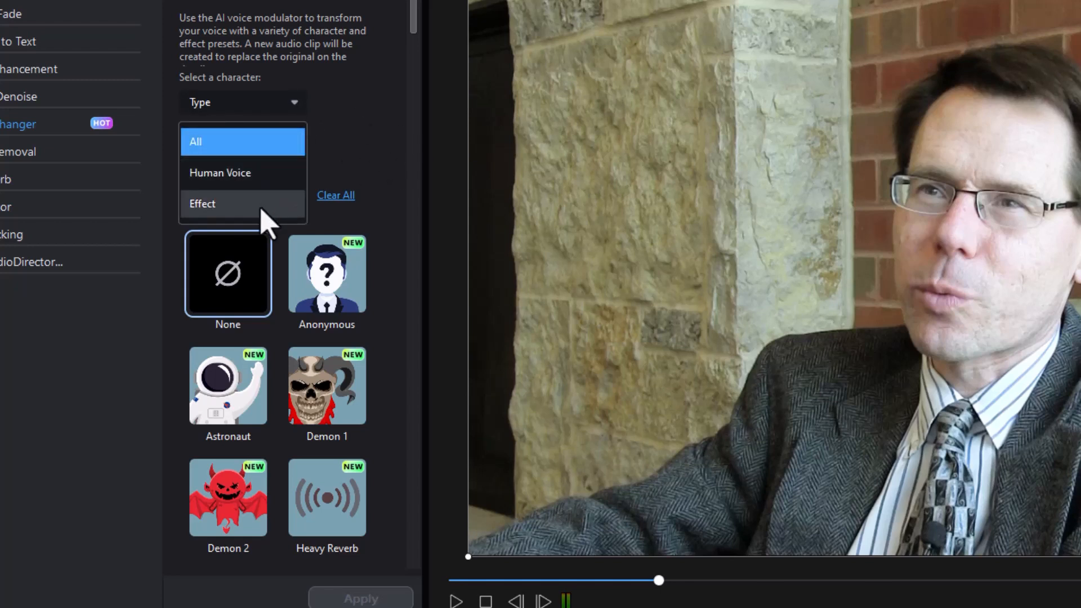
mouse_move(268, 189)
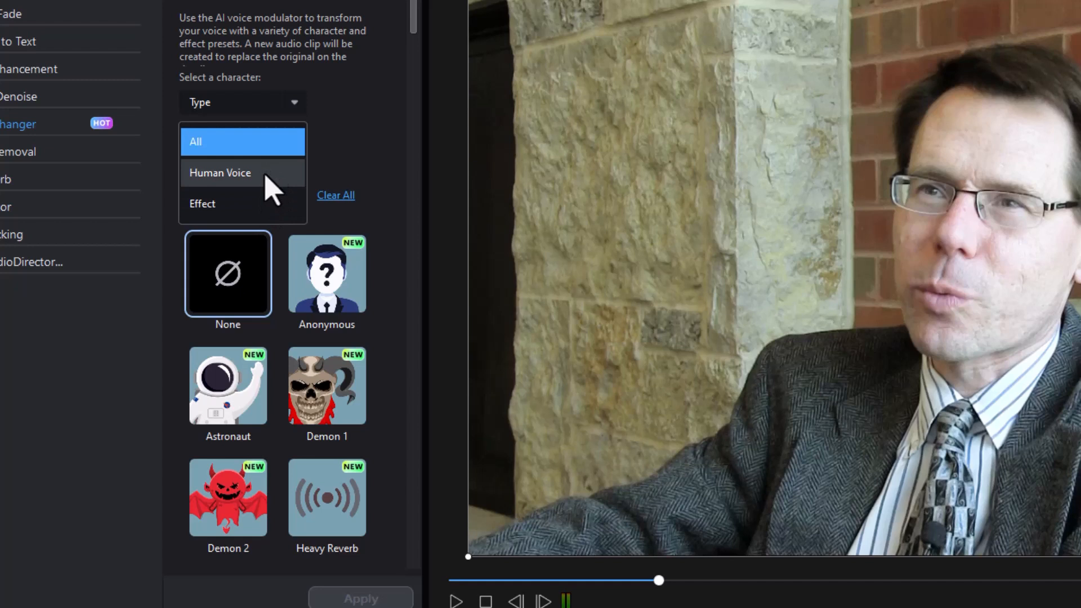
click(219, 173)
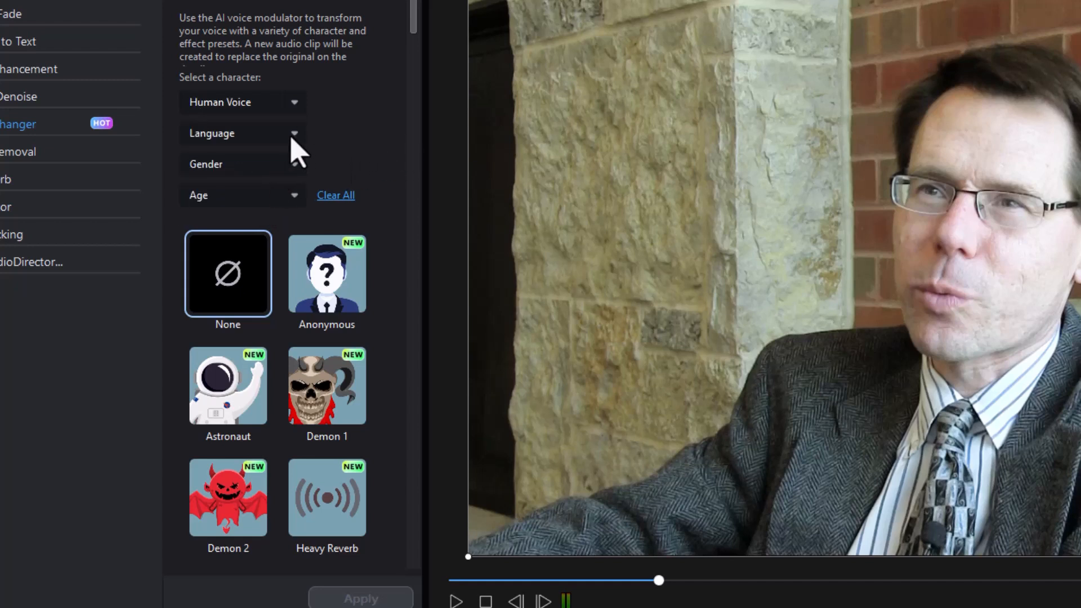
click(244, 133)
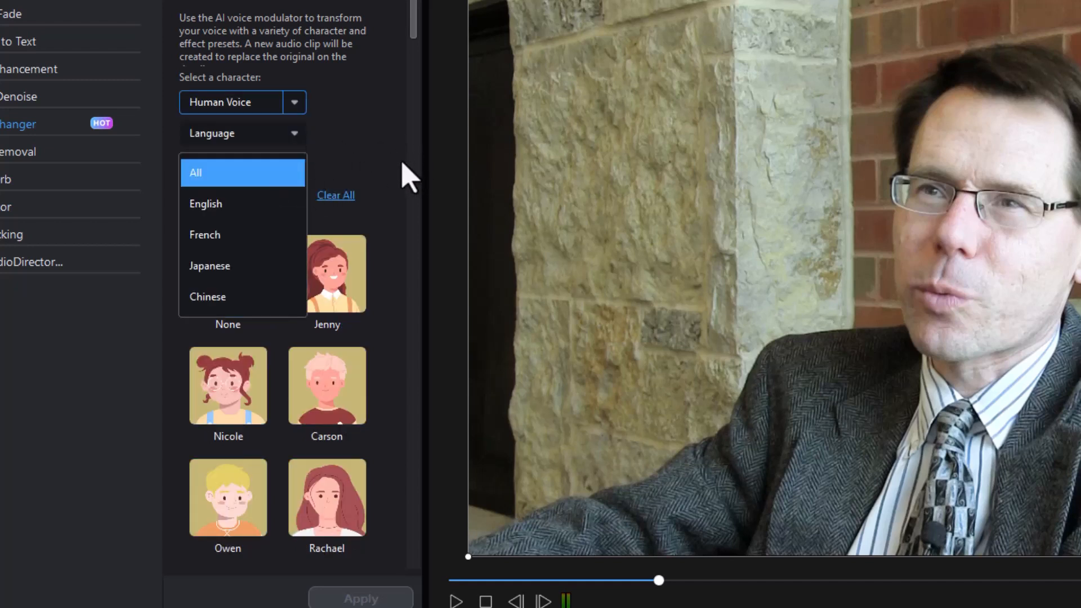
mouse_move(361, 175)
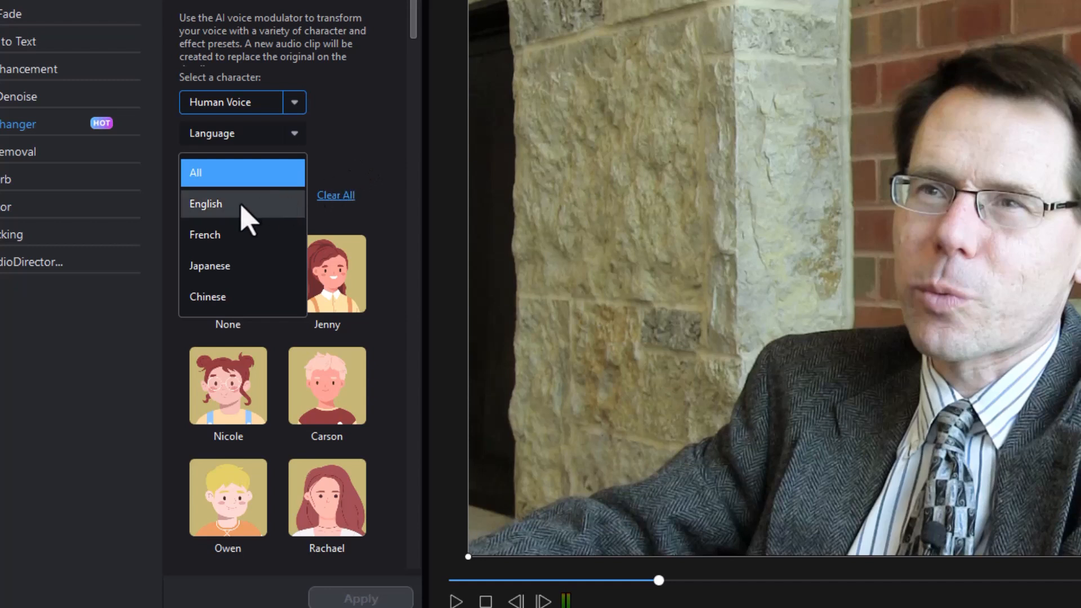
click(204, 204)
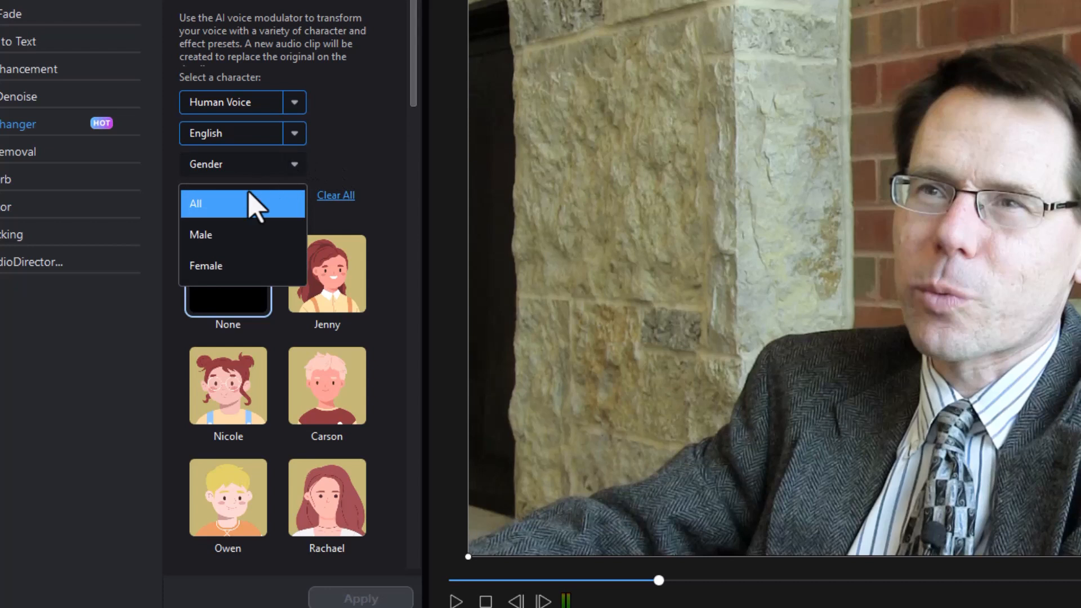
mouse_move(227, 248)
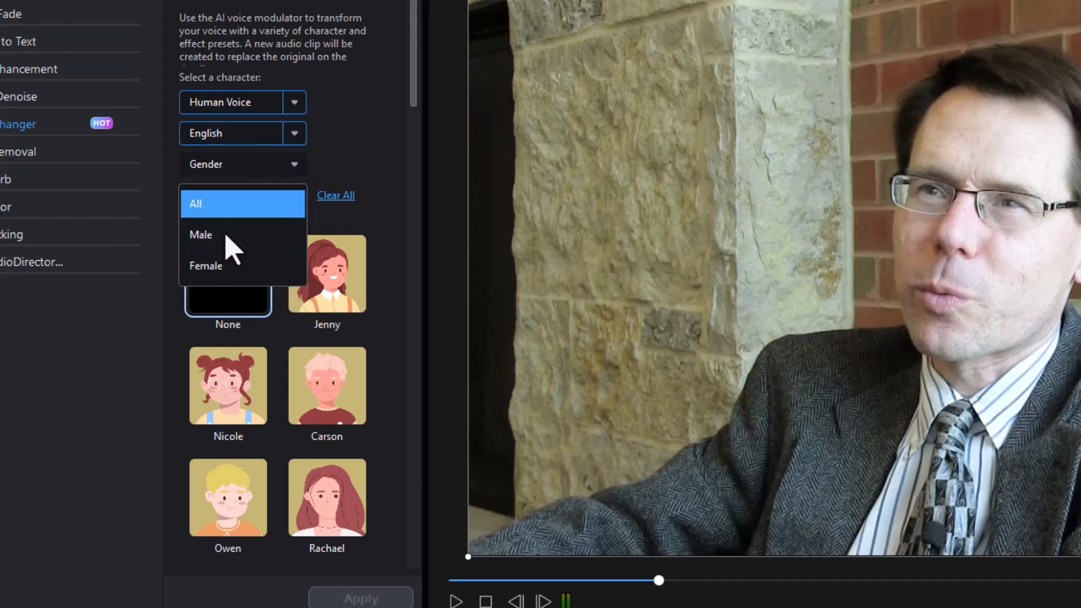
click(201, 234)
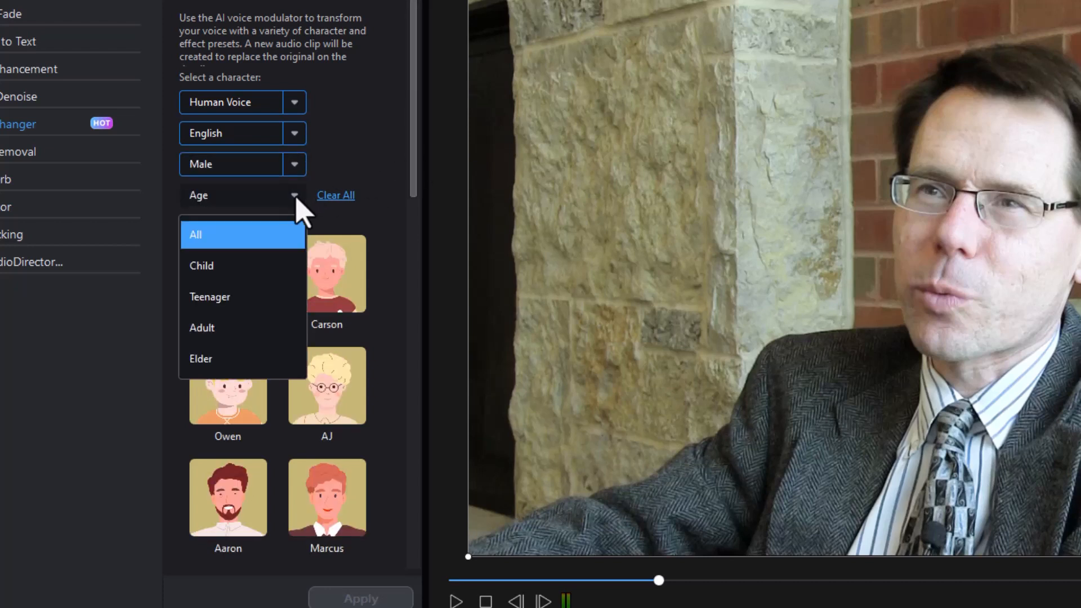
mouse_move(202, 328)
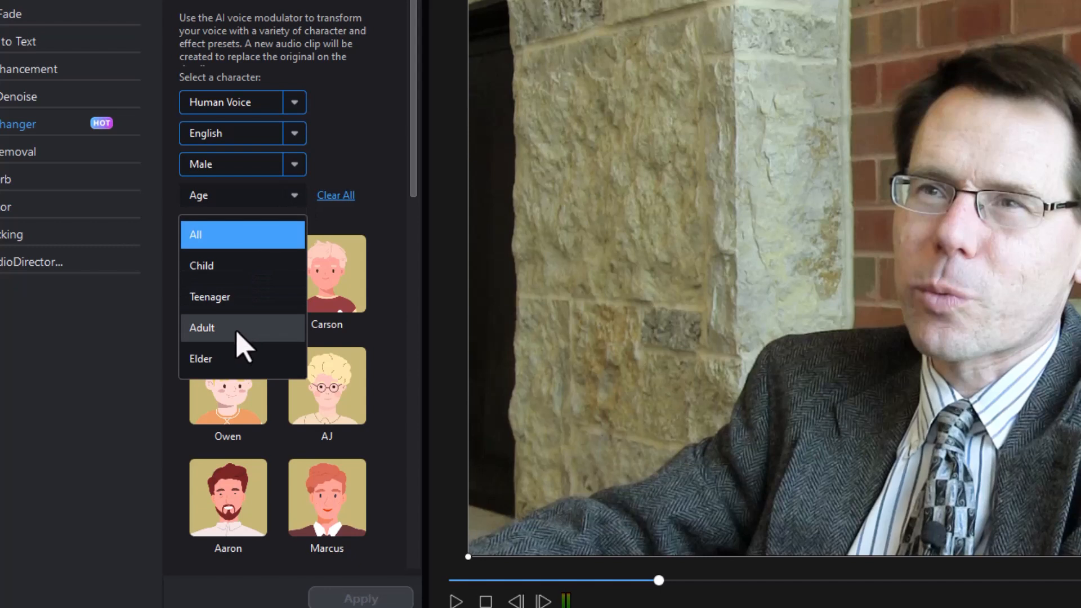
mouse_move(353, 171)
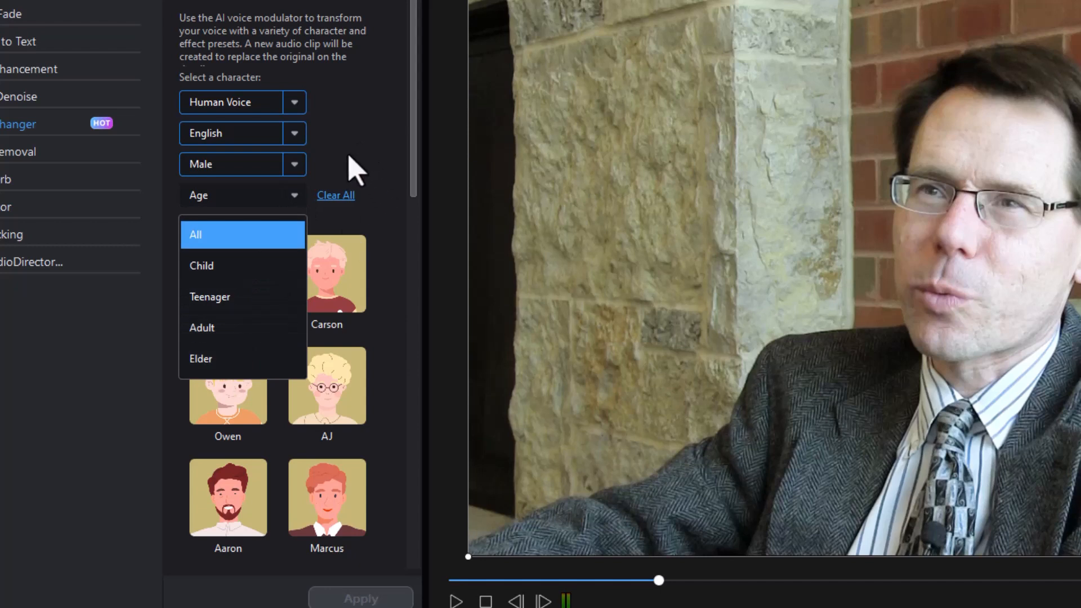
mouse_move(227, 275)
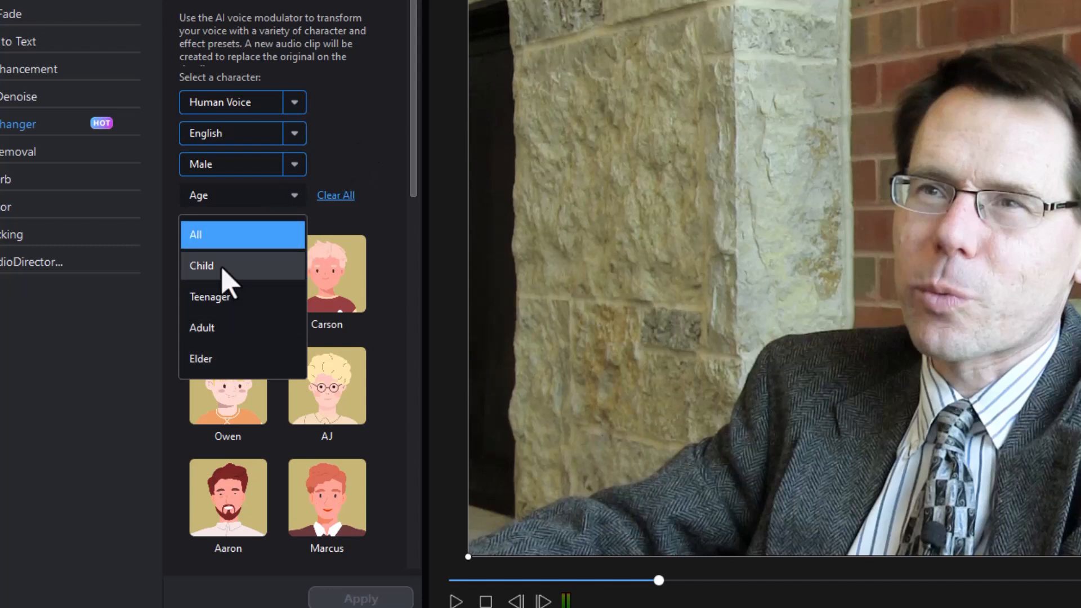
click(202, 266)
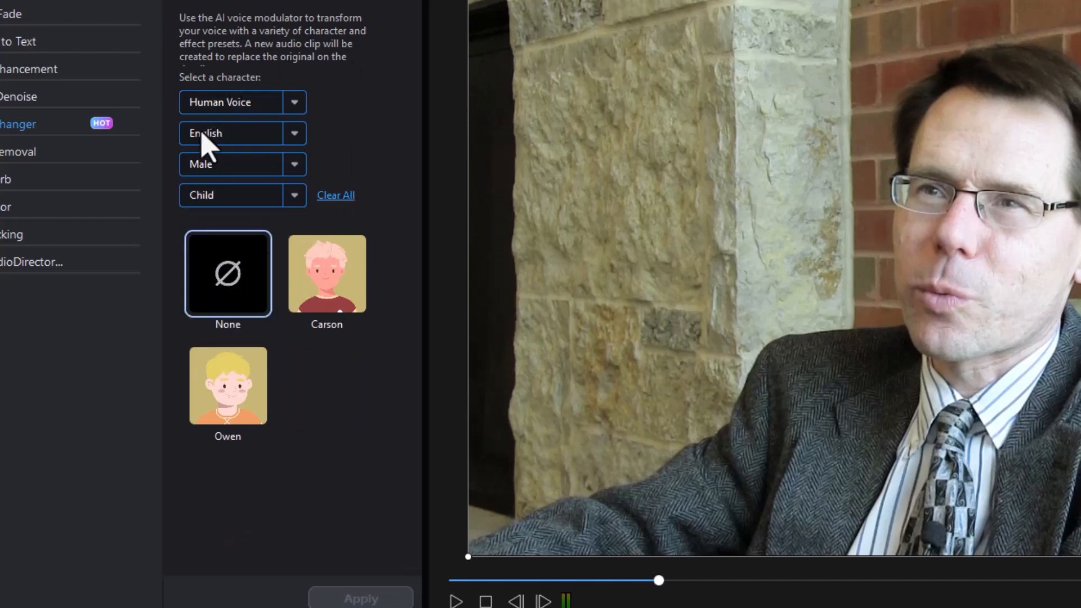
mouse_move(342, 213)
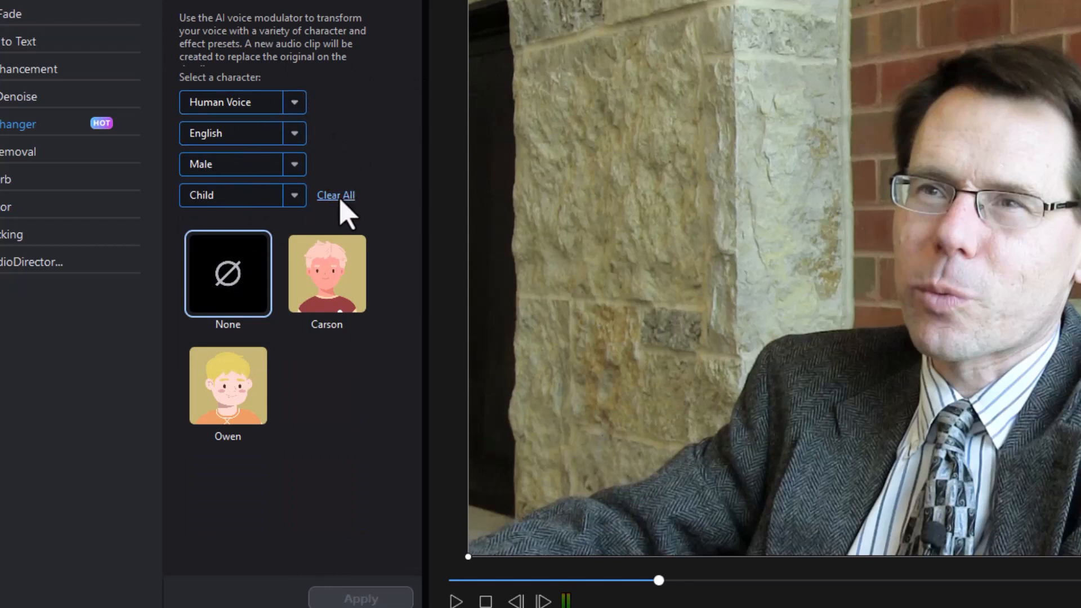
mouse_move(380, 248)
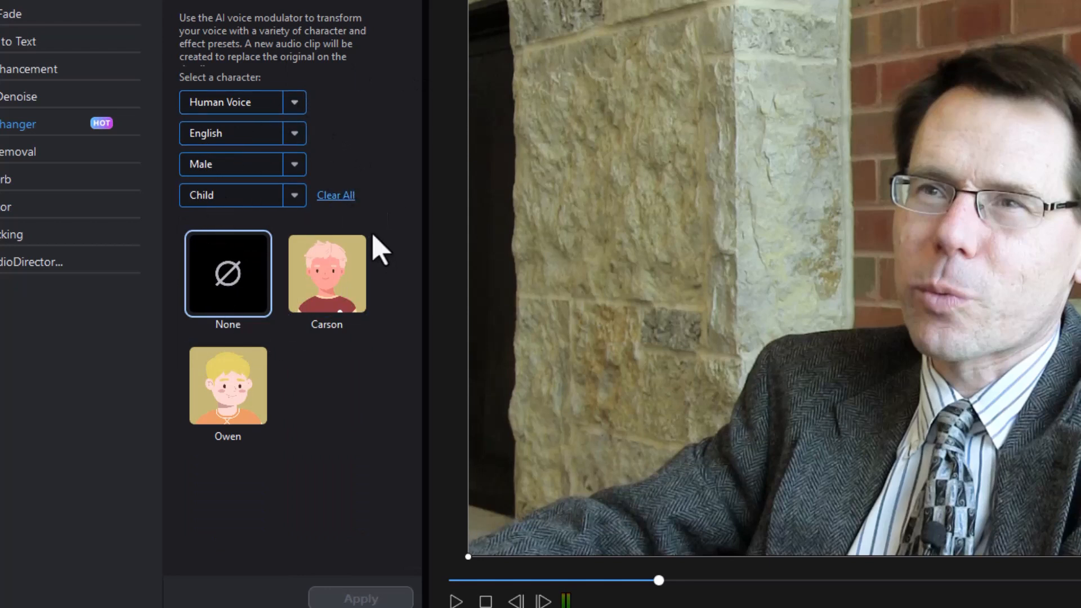
mouse_move(373, 369)
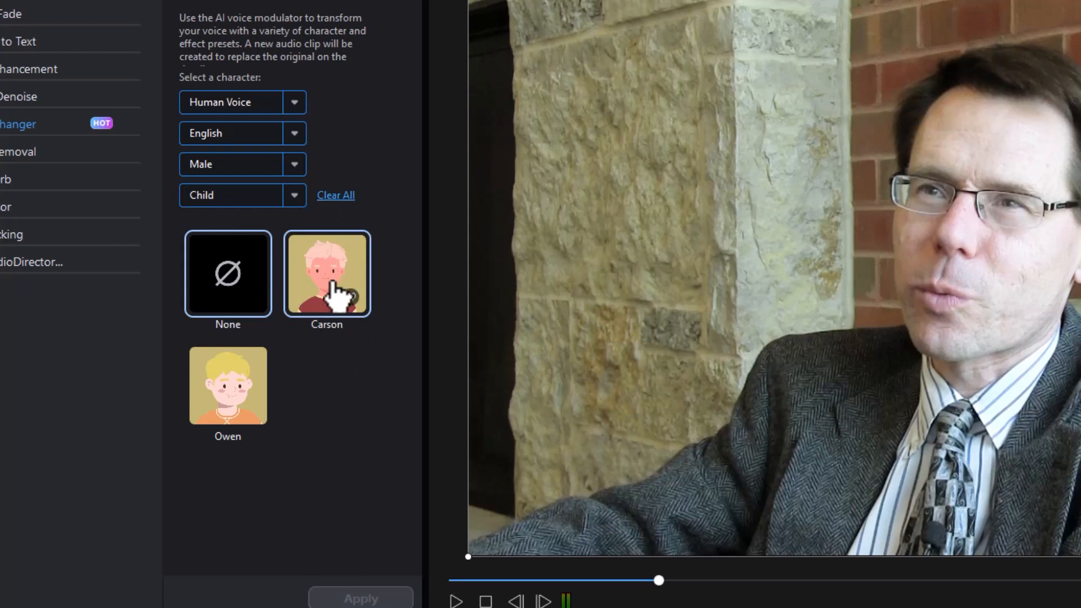
- Preview the child voice Carson on the interview, then clear all character filters
click(326, 273)
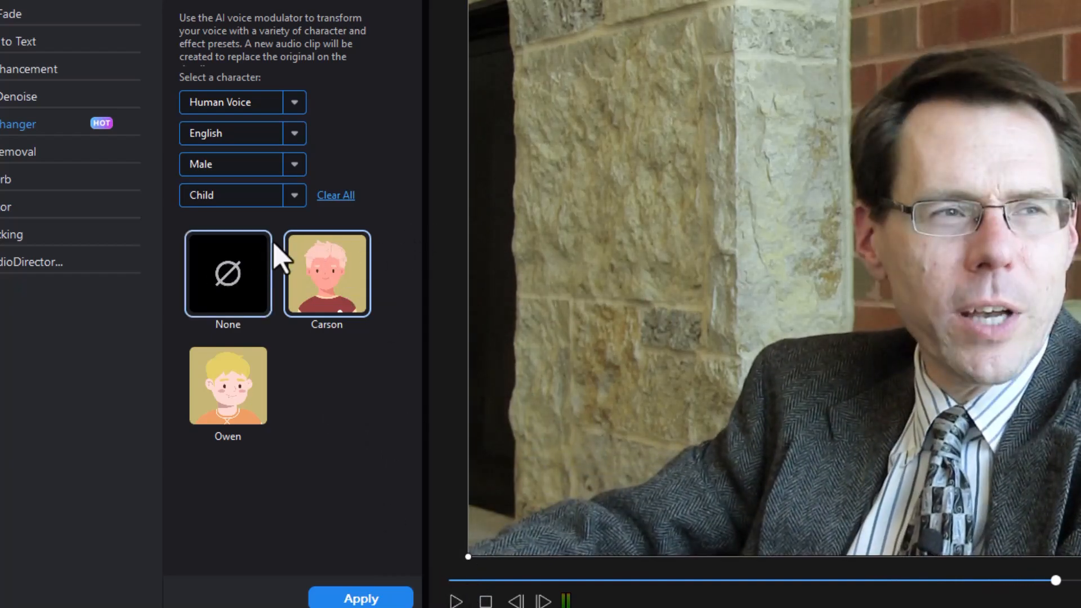
click(326, 274)
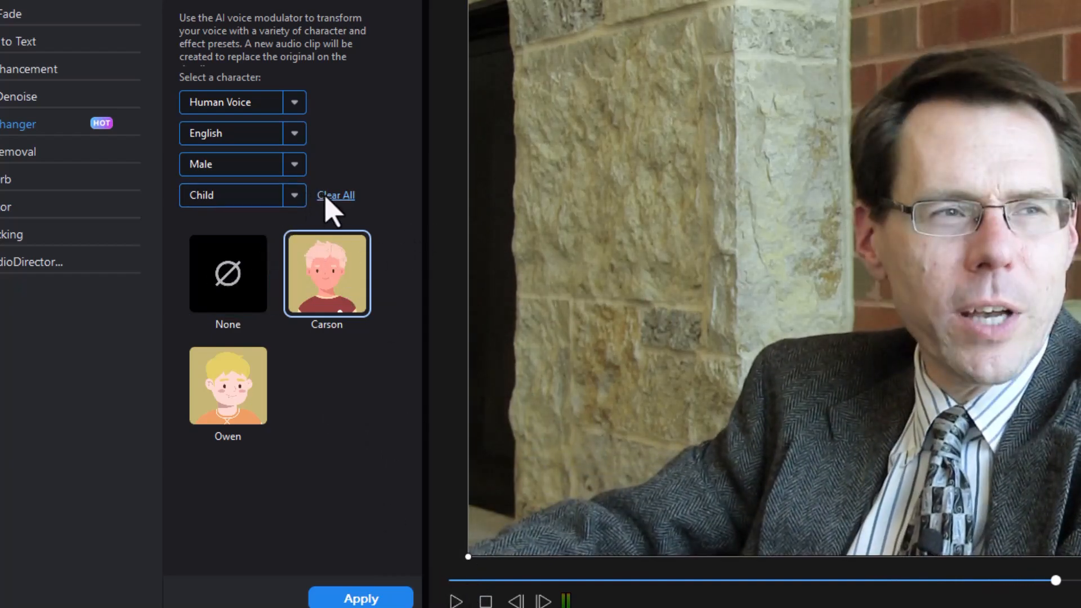
- Filter the voices to Male, English, Adult and pick a character from the narrowed list
click(336, 195)
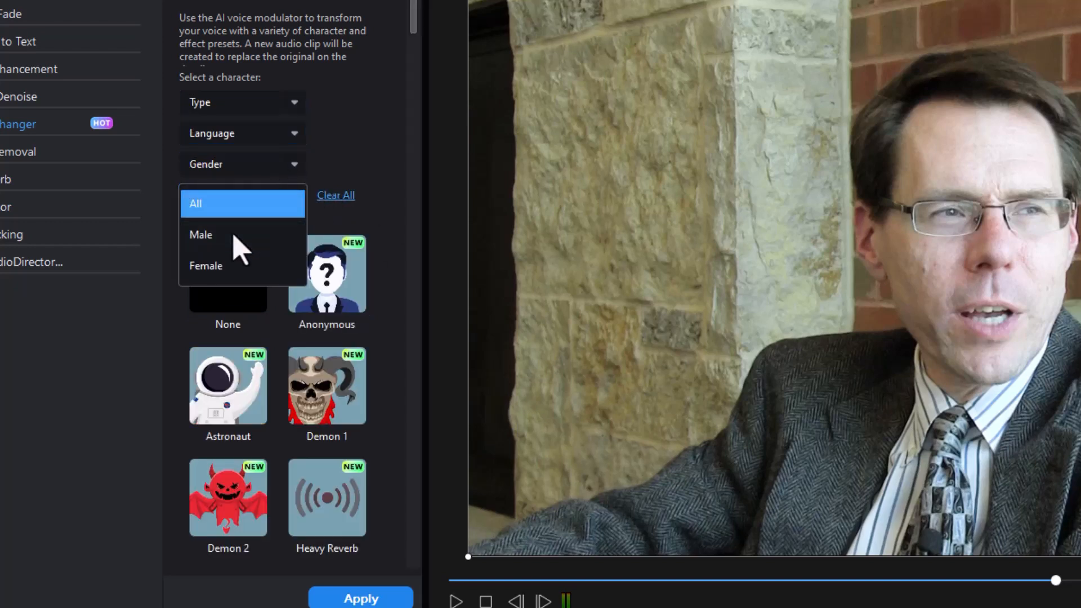
click(200, 234)
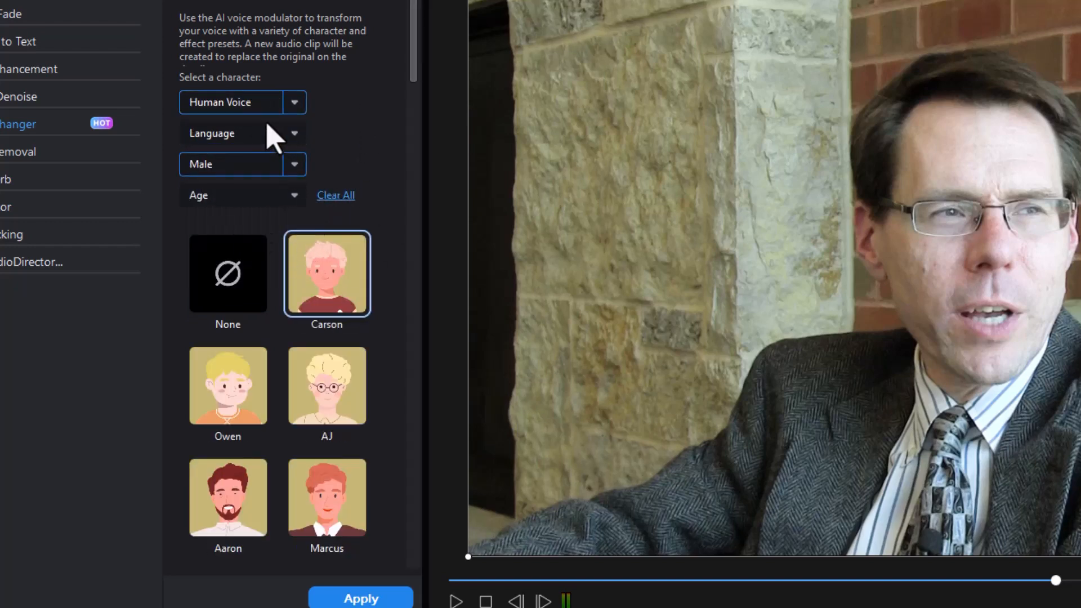
click(243, 133)
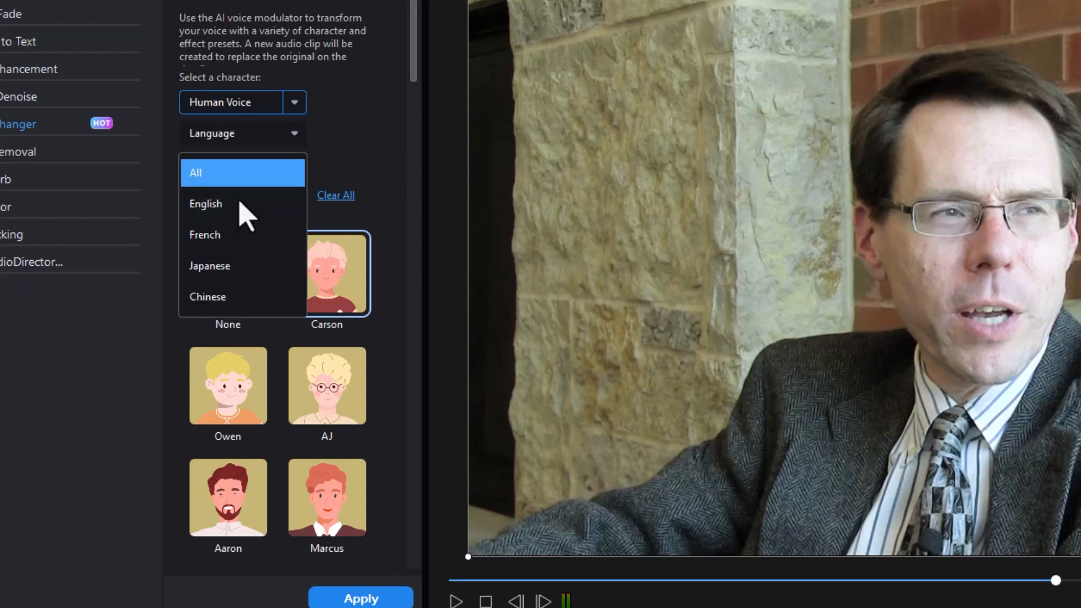
click(205, 203)
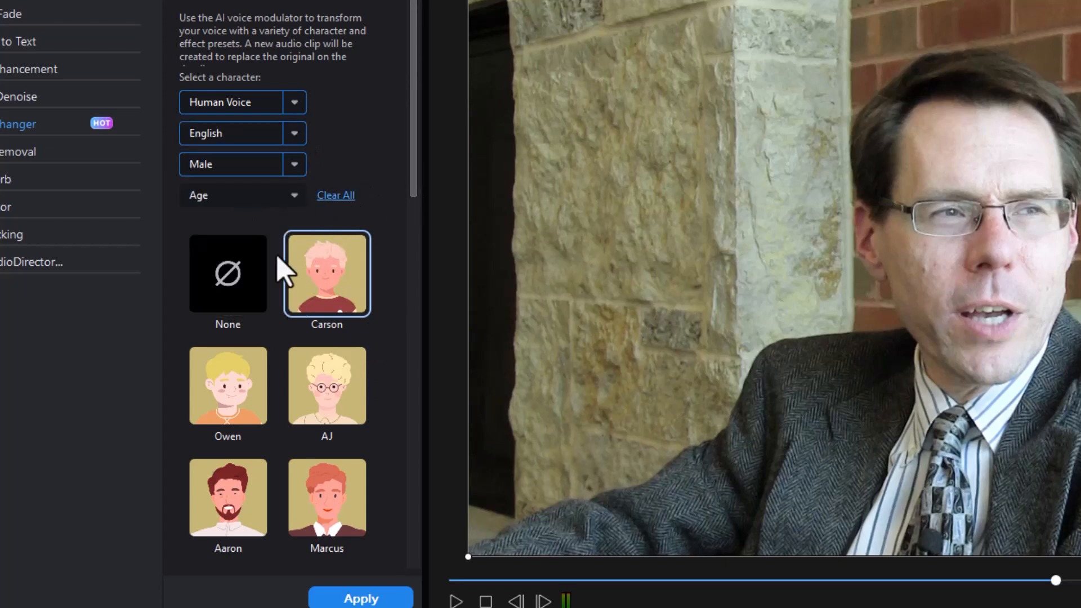
click(243, 194)
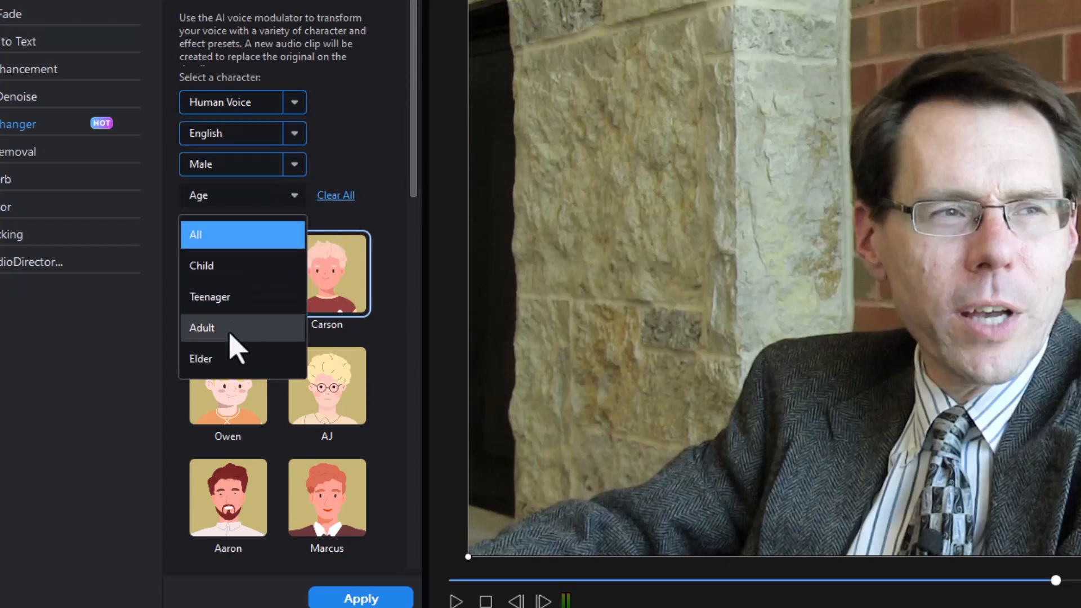
click(201, 327)
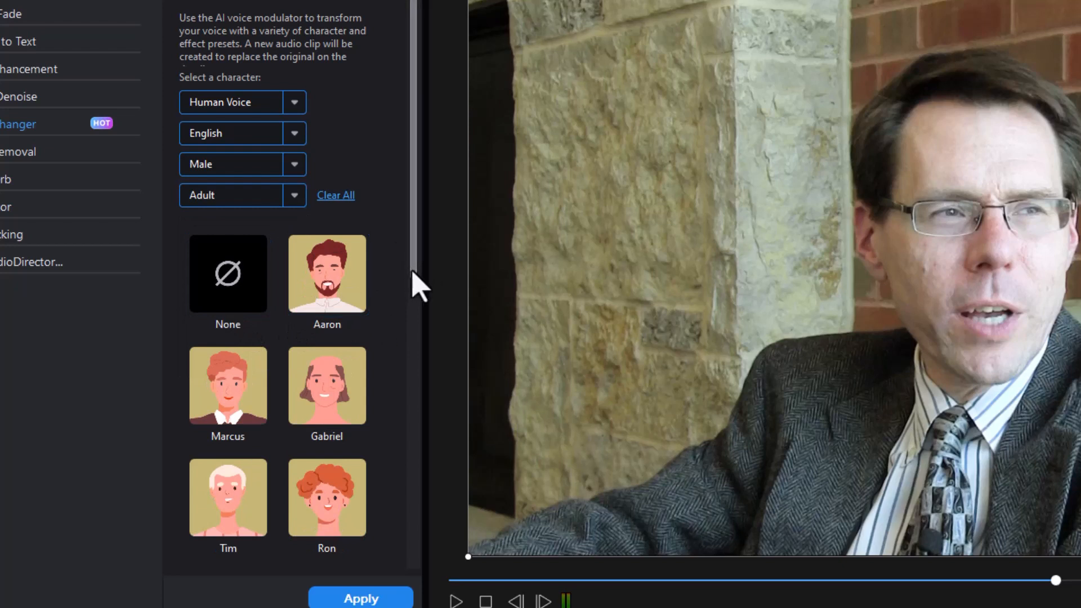
scroll(down, 3)
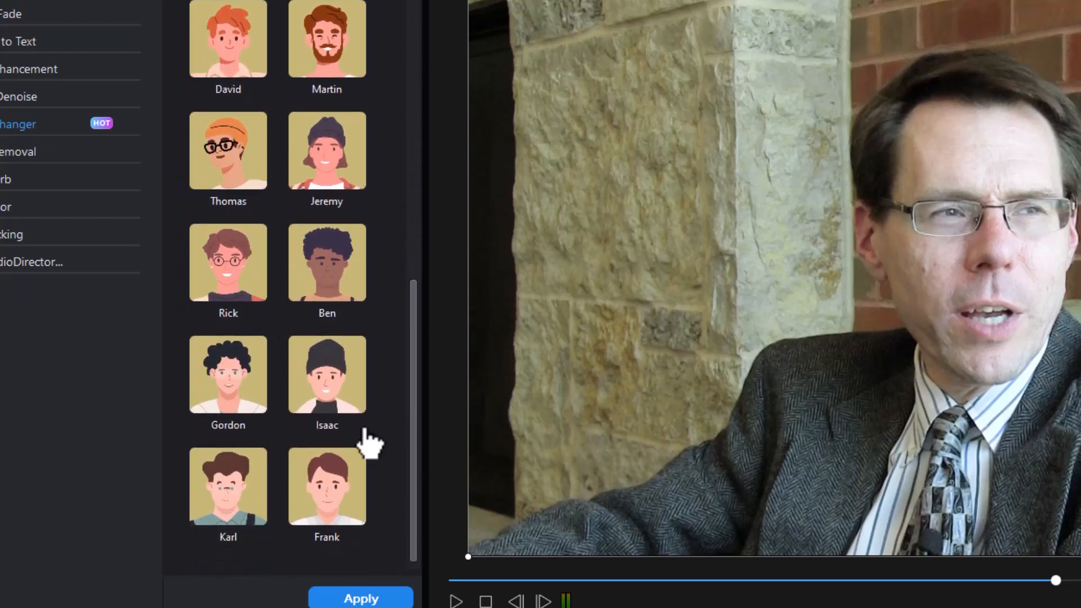
click(326, 373)
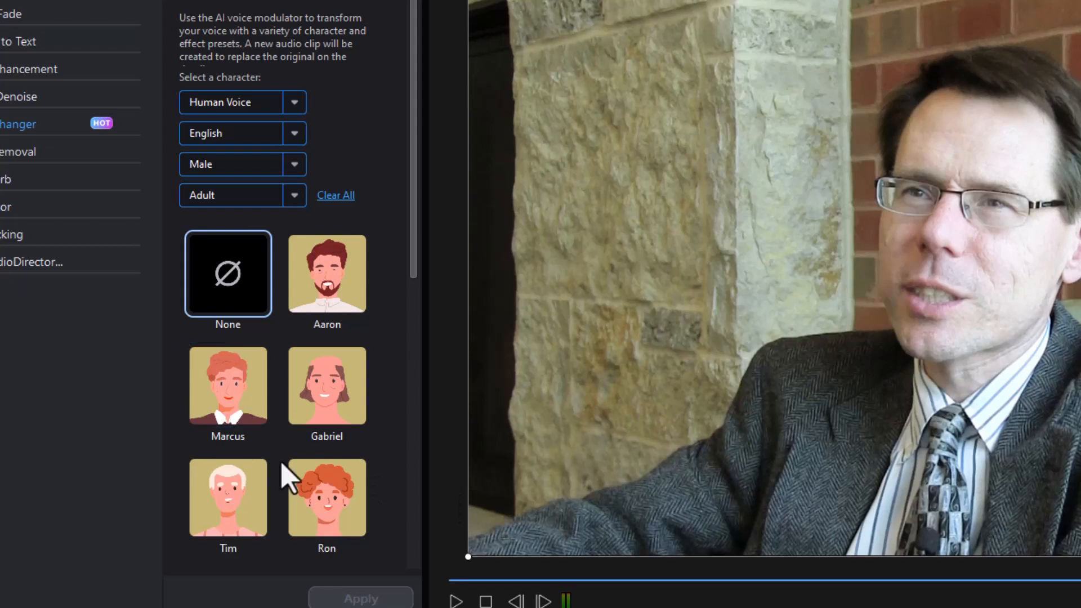
- Change Age to Elder and preview the elderly voice Don on the interview
click(294, 194)
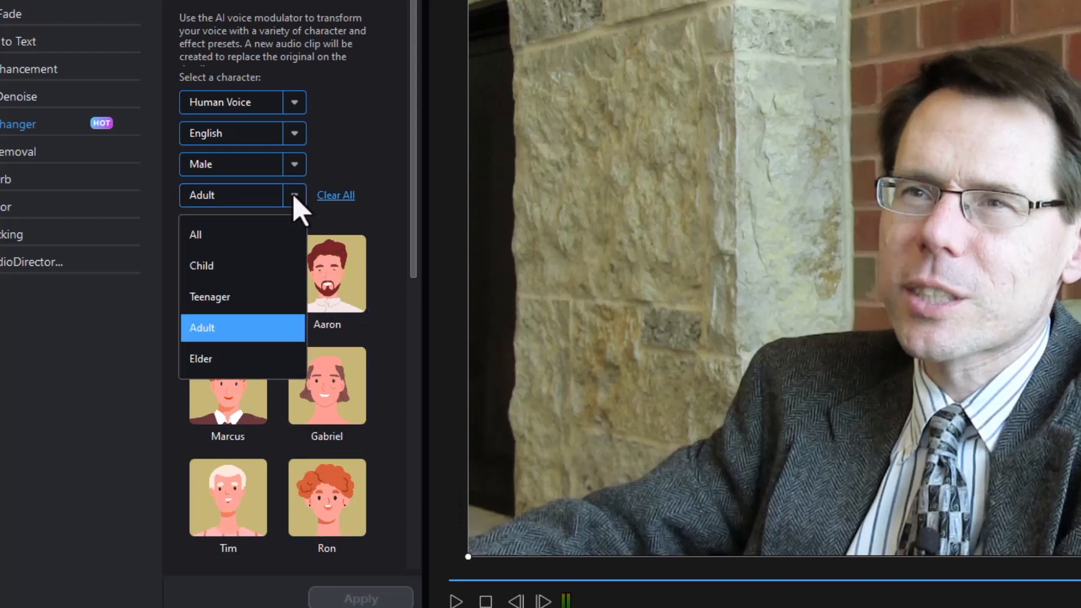
click(200, 358)
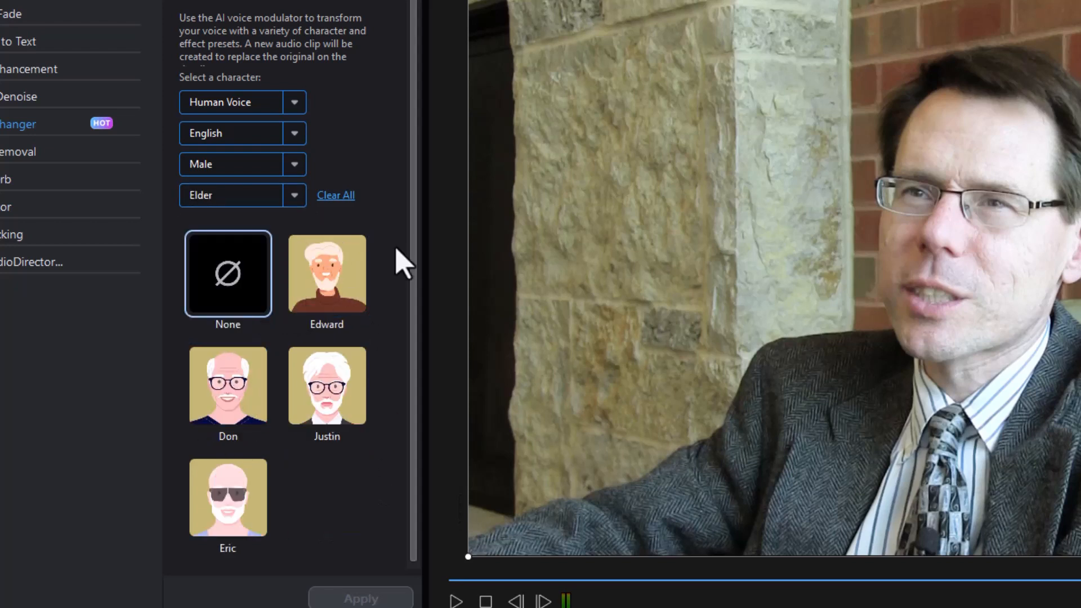
click(228, 387)
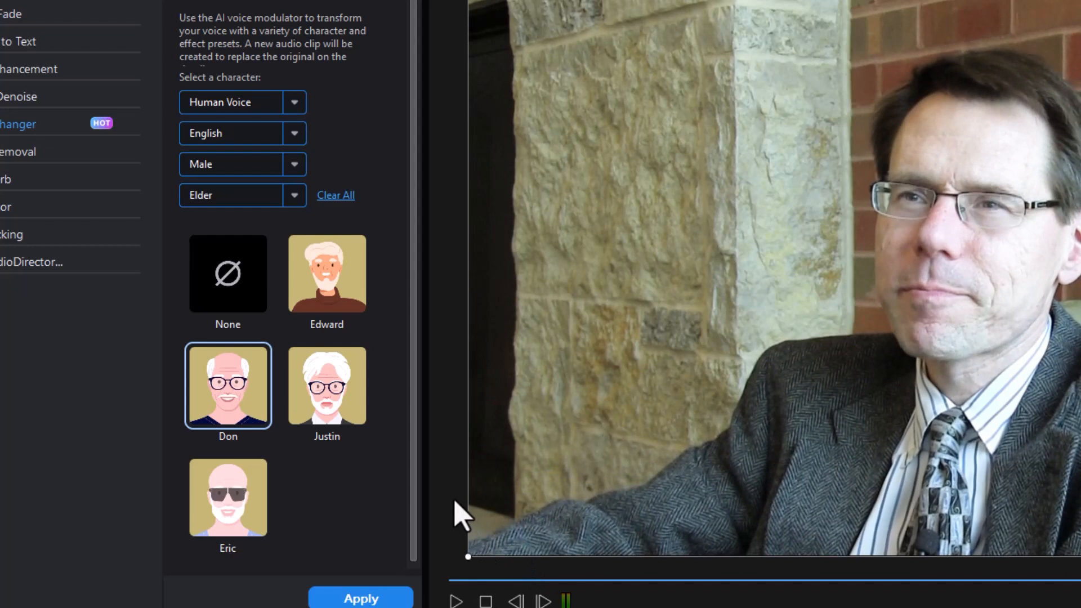
mouse_move(319, 137)
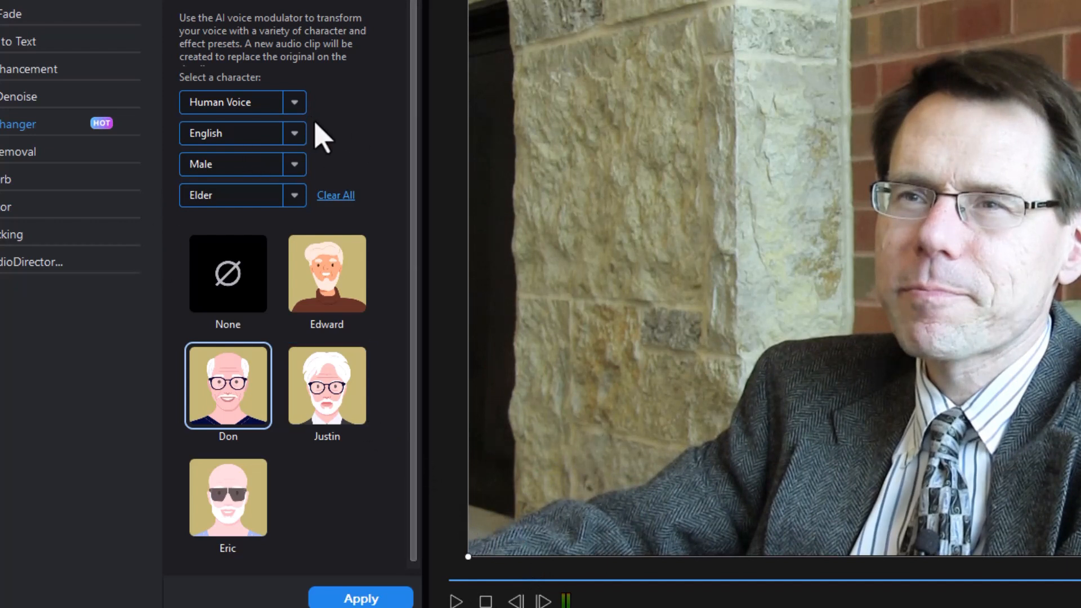
click(336, 195)
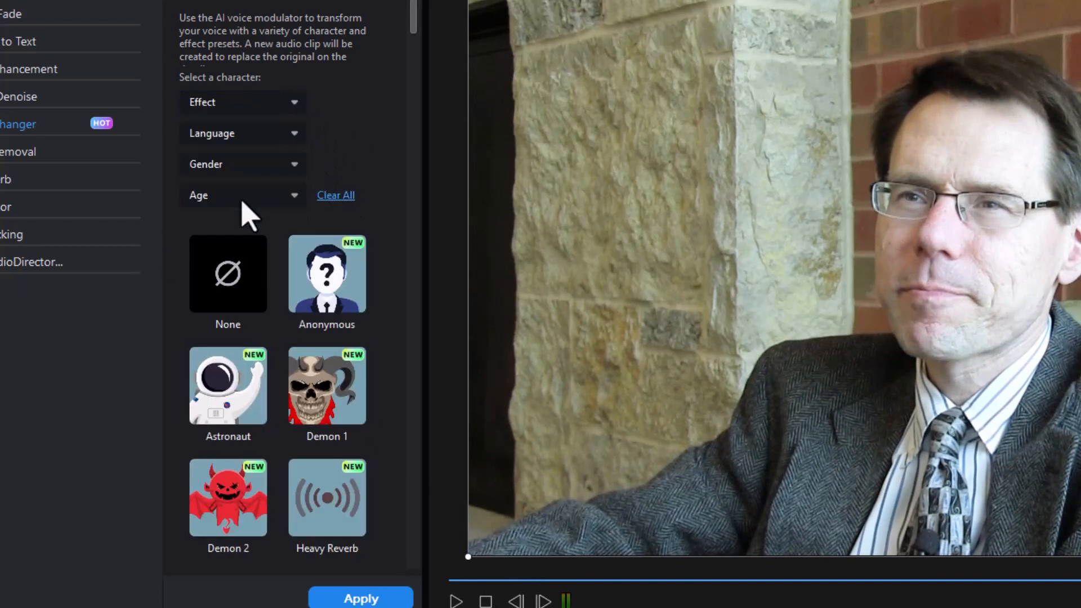
- Preview the Robot 3, Heavy Reverb and Old Radio effect voices on the interview
scroll(down, 3)
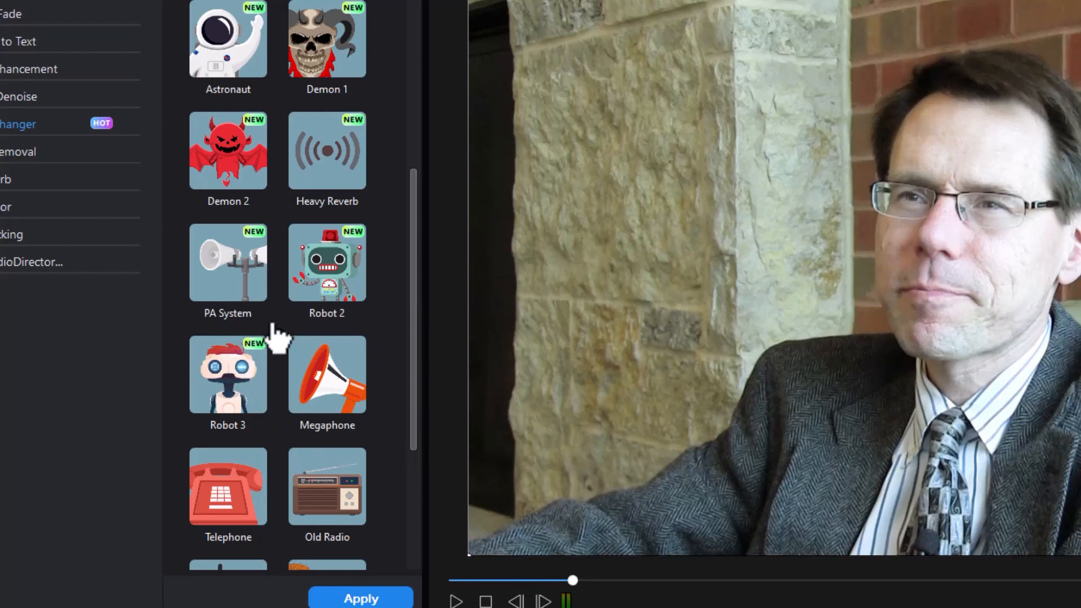
click(227, 374)
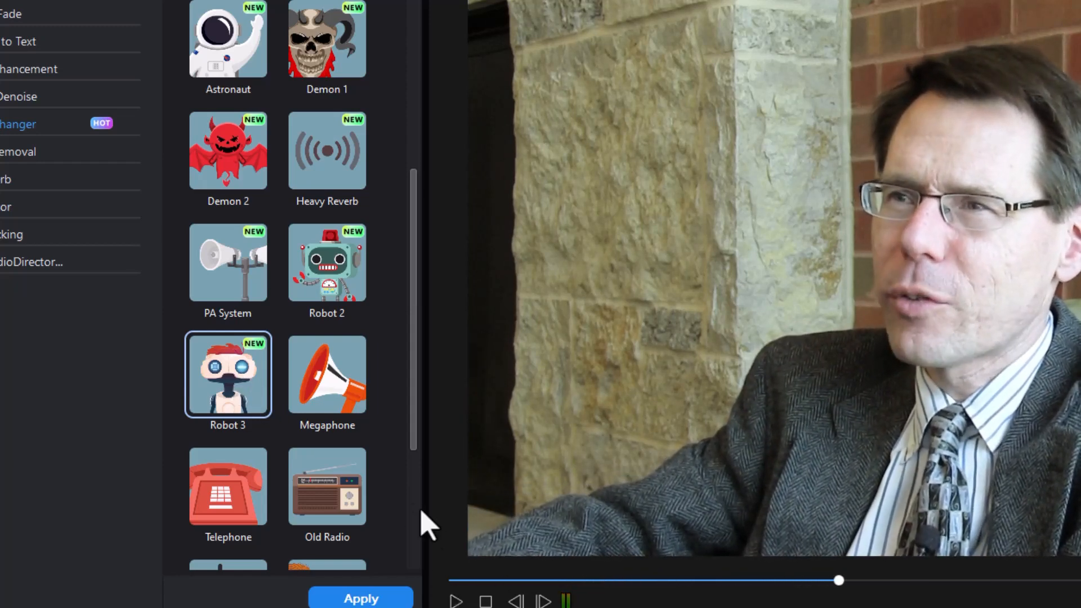
scroll(down, 3)
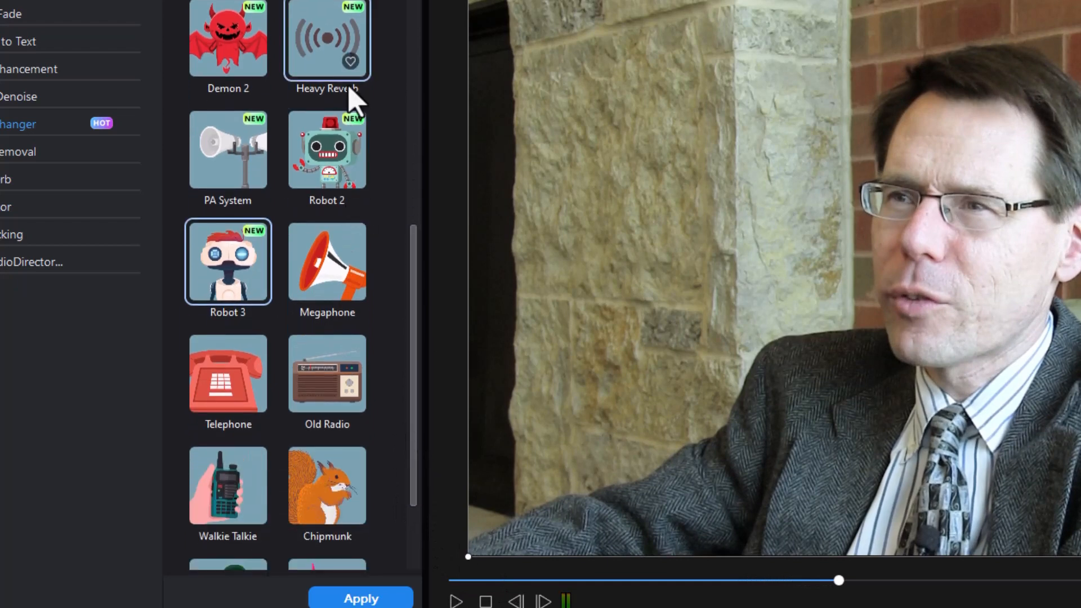
click(326, 39)
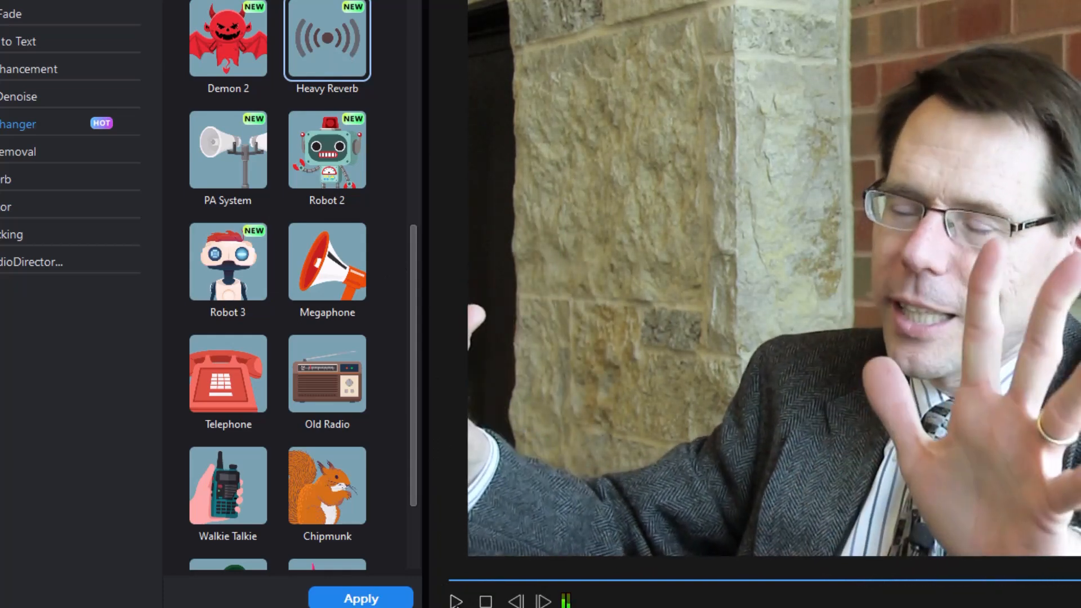
click(326, 373)
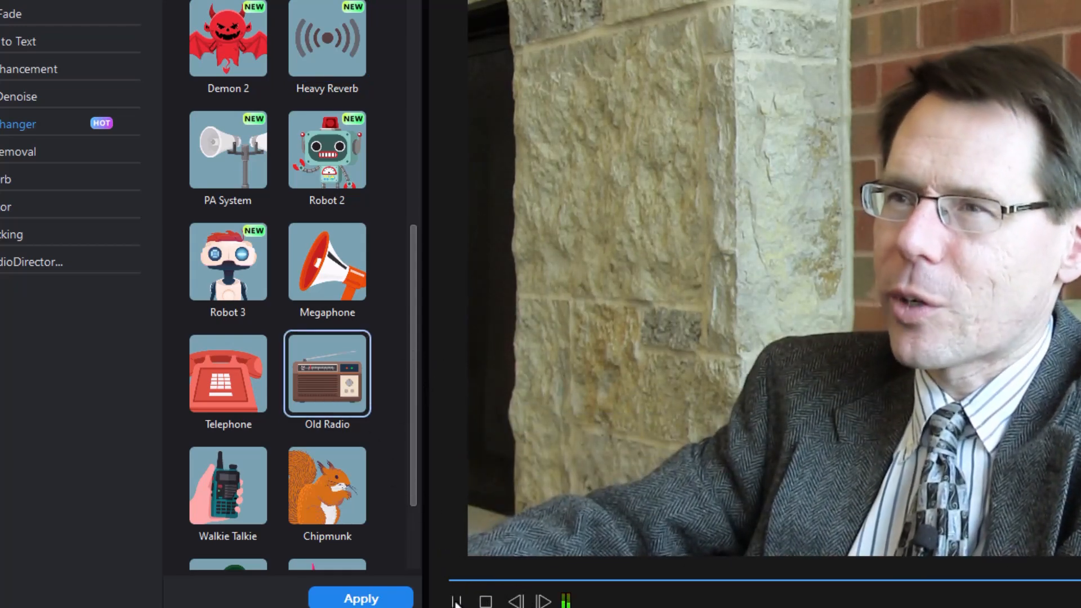
scroll(down, 3)
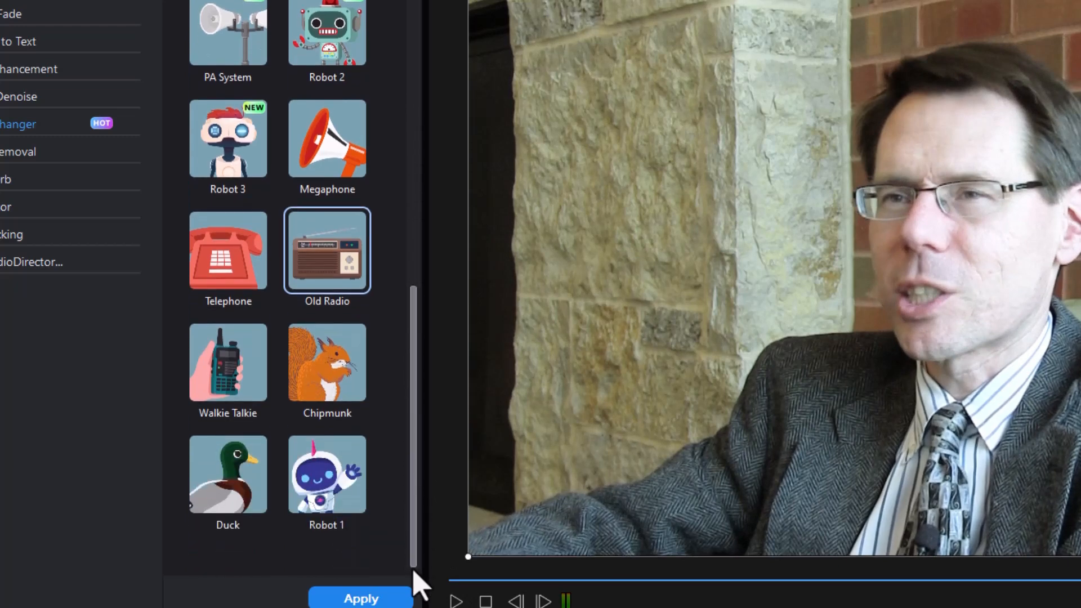
click(227, 474)
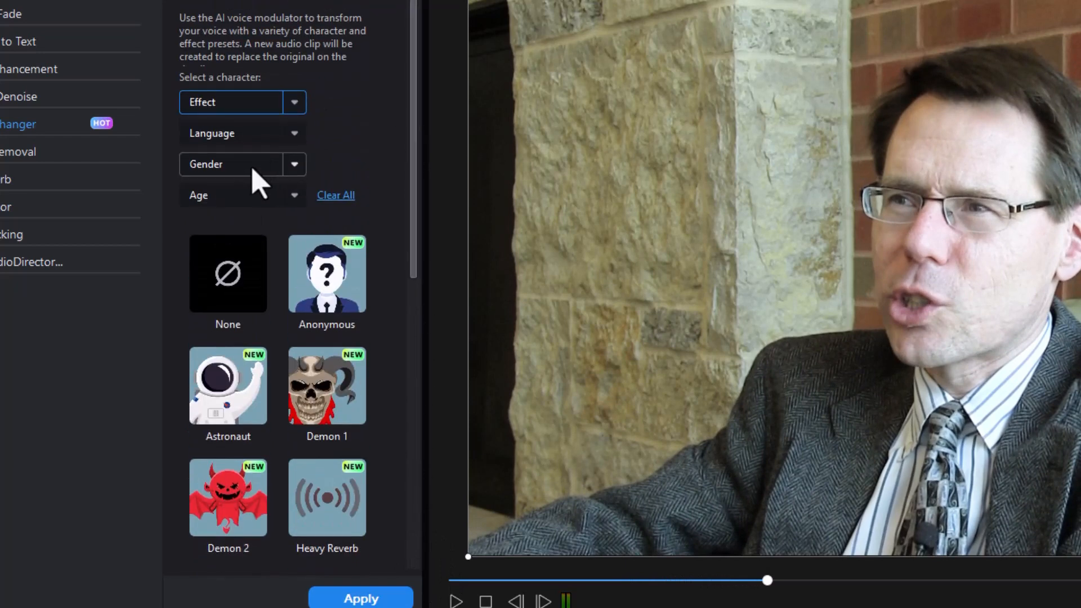
- Filter to Female Teenager voices and choose Zoe for the interview
click(234, 165)
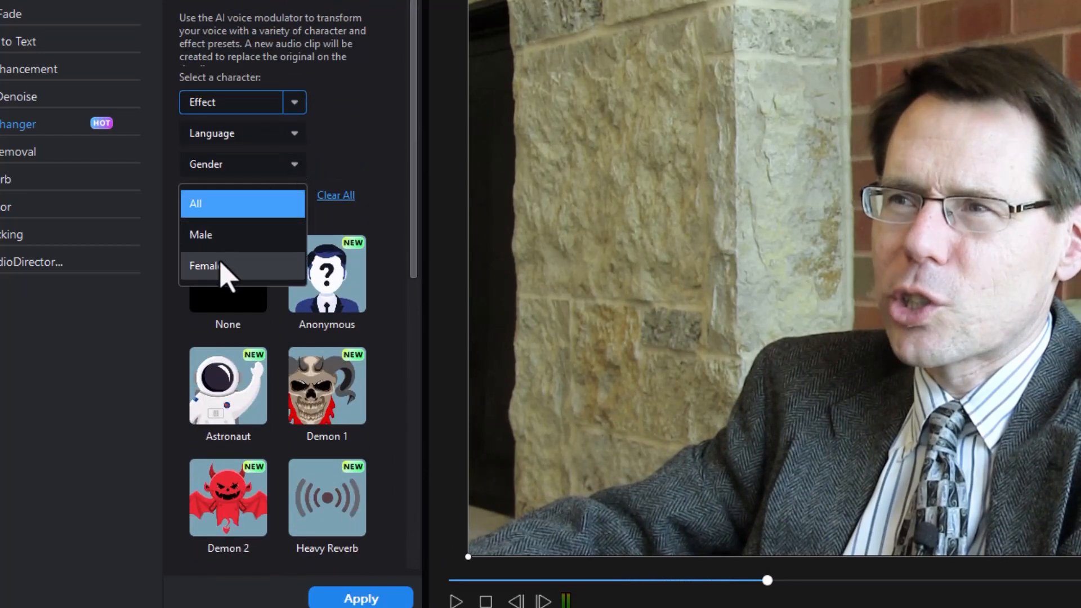
click(204, 265)
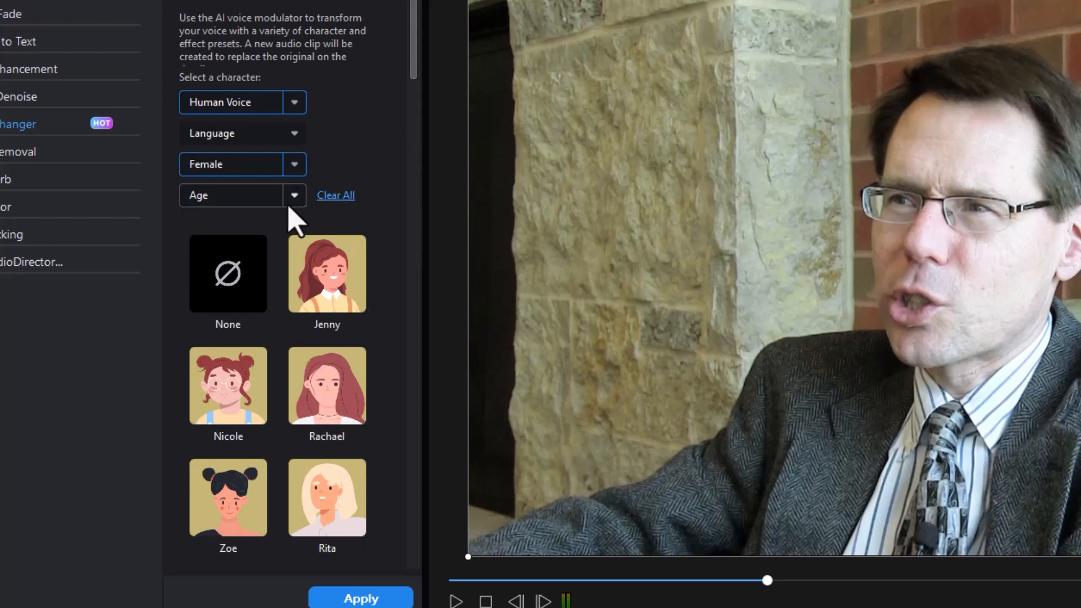
click(292, 195)
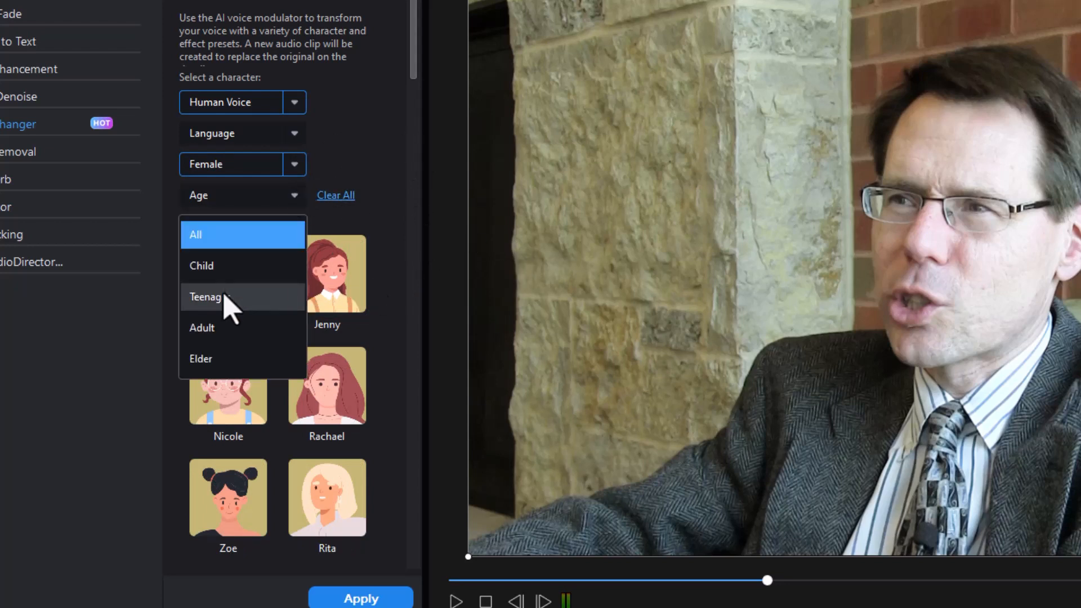
click(205, 296)
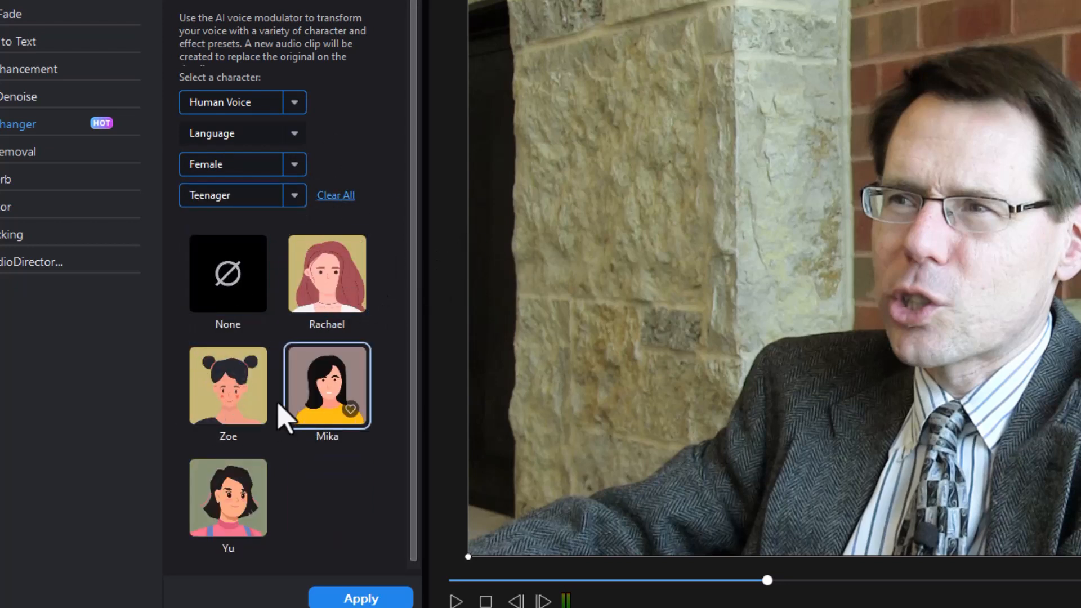
click(227, 386)
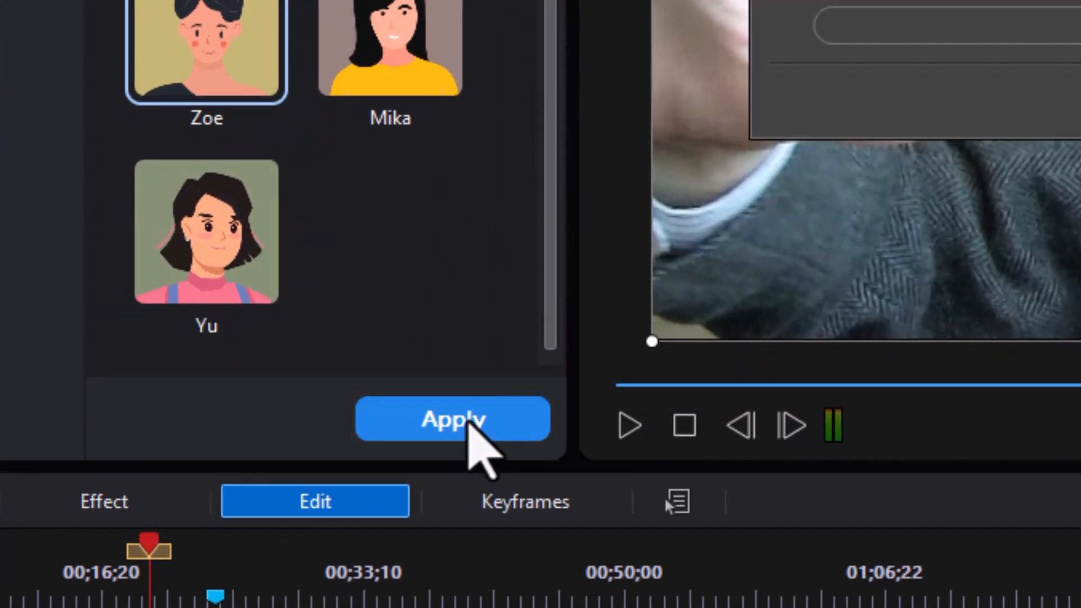
- Apply Zoe, generating a converted audio clip that replaces the interview's original audio
click(453, 419)
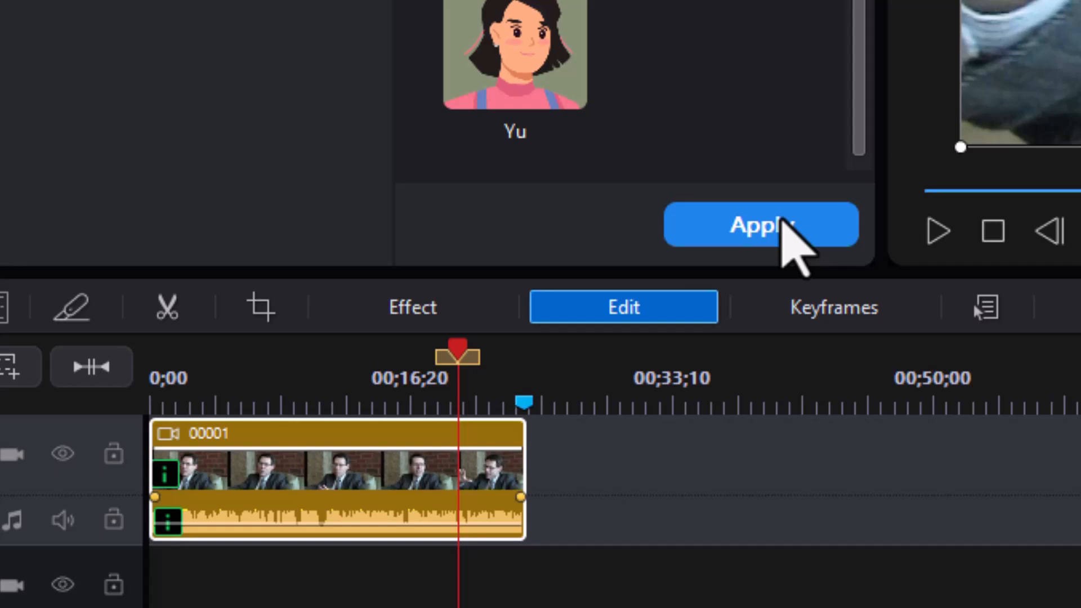
click(760, 224)
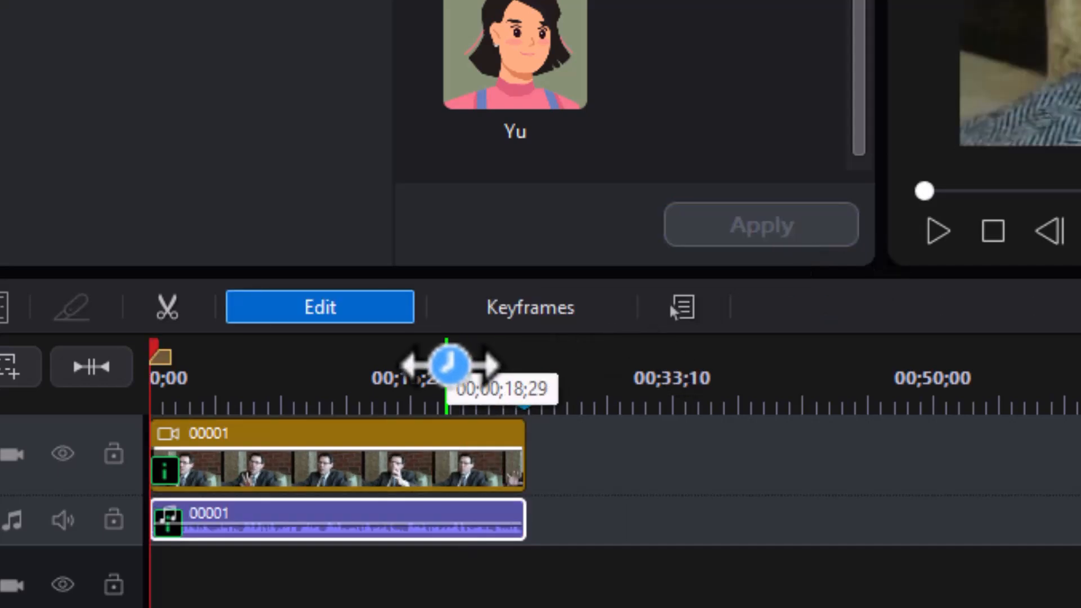
mouse_move(493, 561)
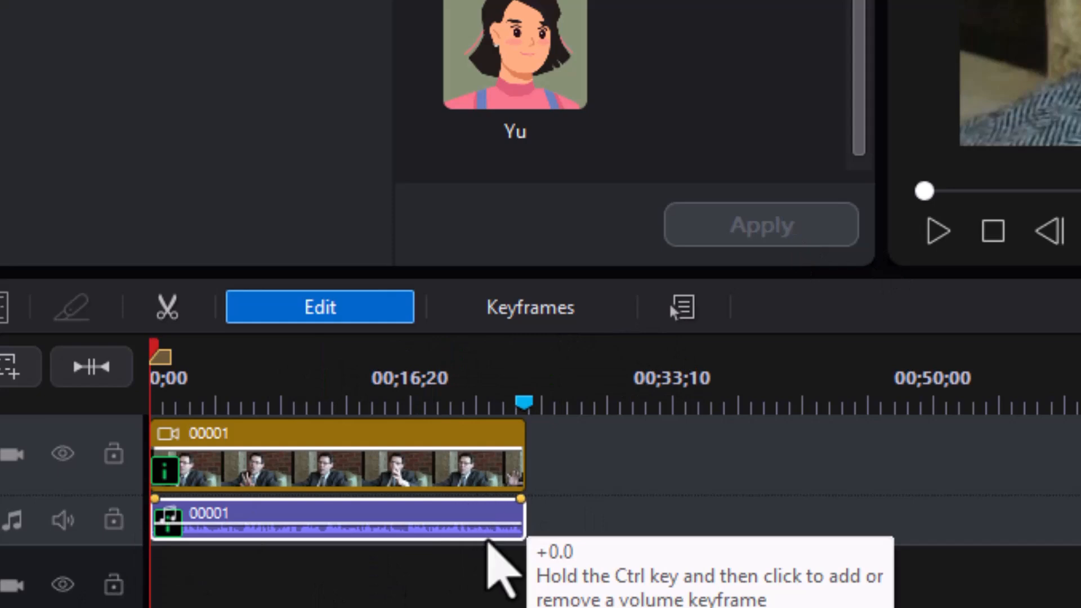